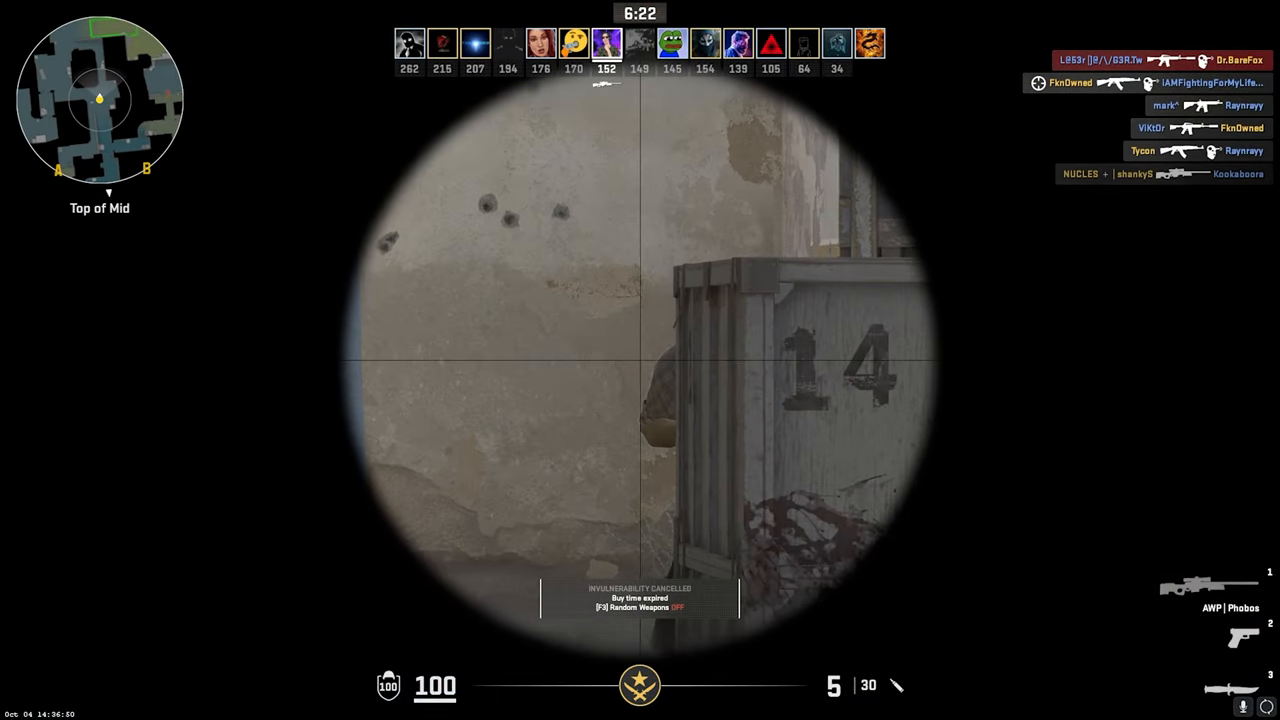
# Step: Open Settings' Network & internet page to review Ethernet's public profile and DNS 8.8.8.8/8.8.4.4
pyautogui.click(640, 360)
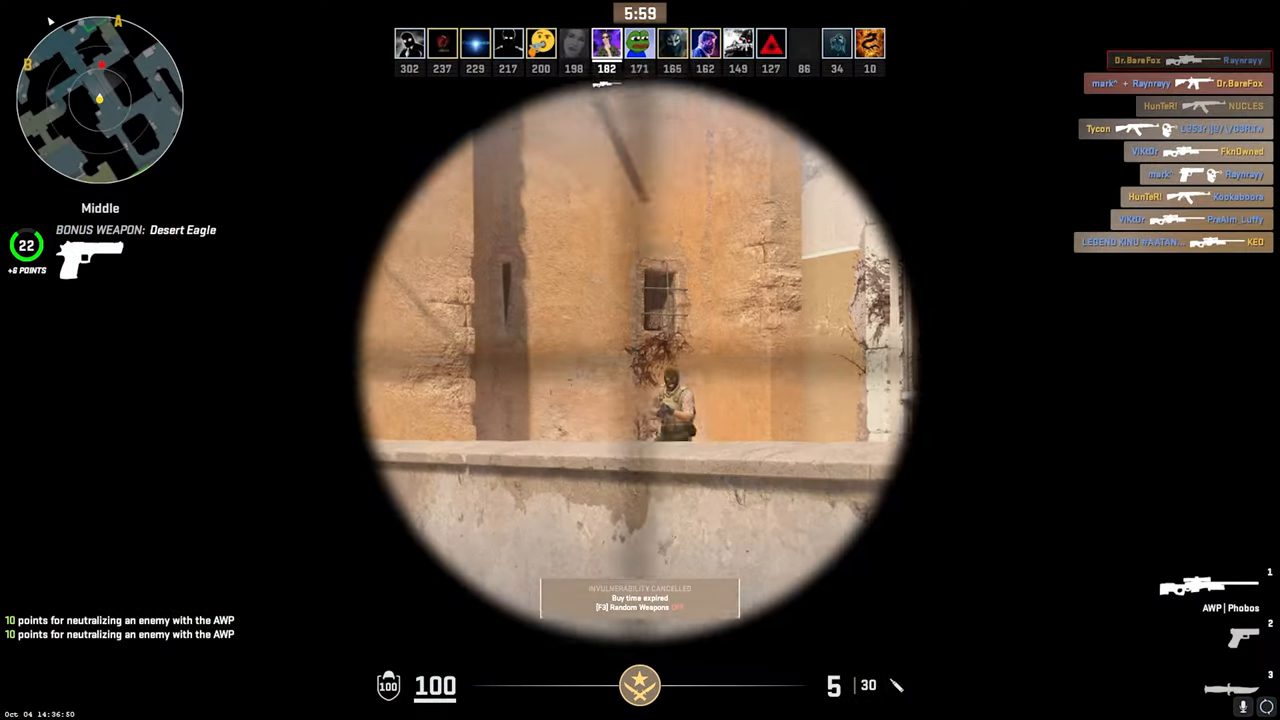
pyautogui.click(640, 360)
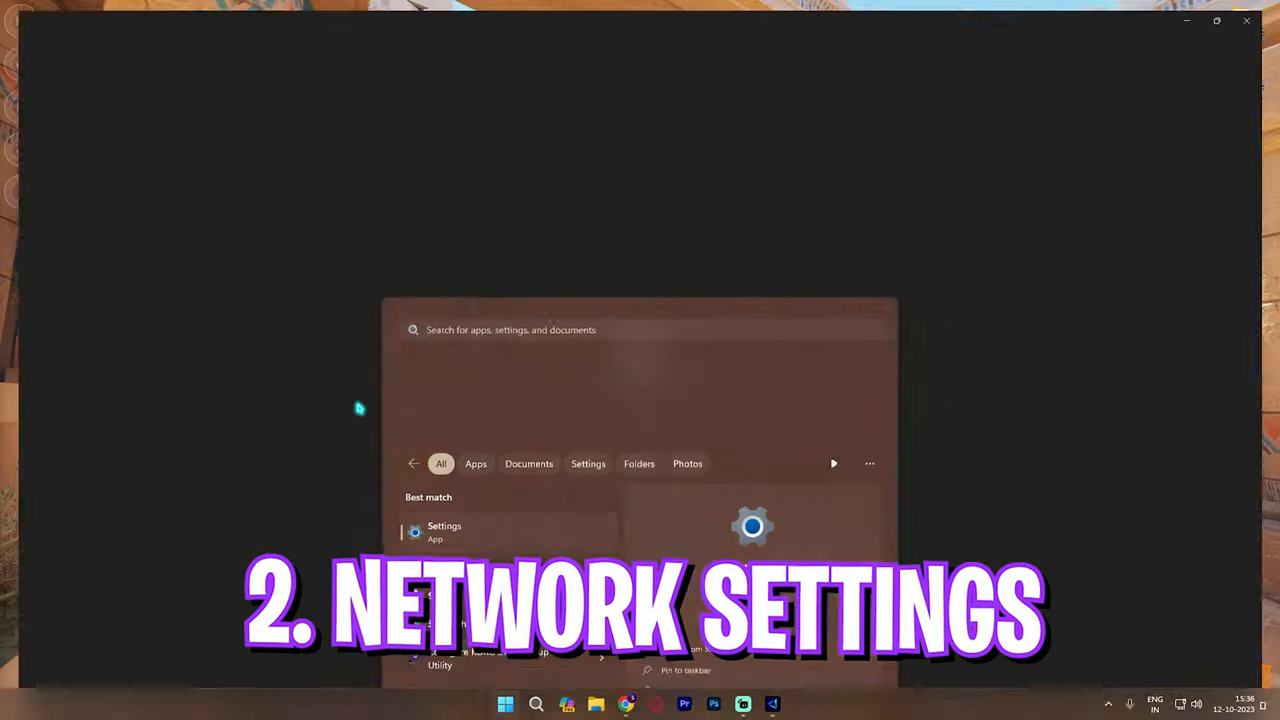
pyautogui.click(444, 531)
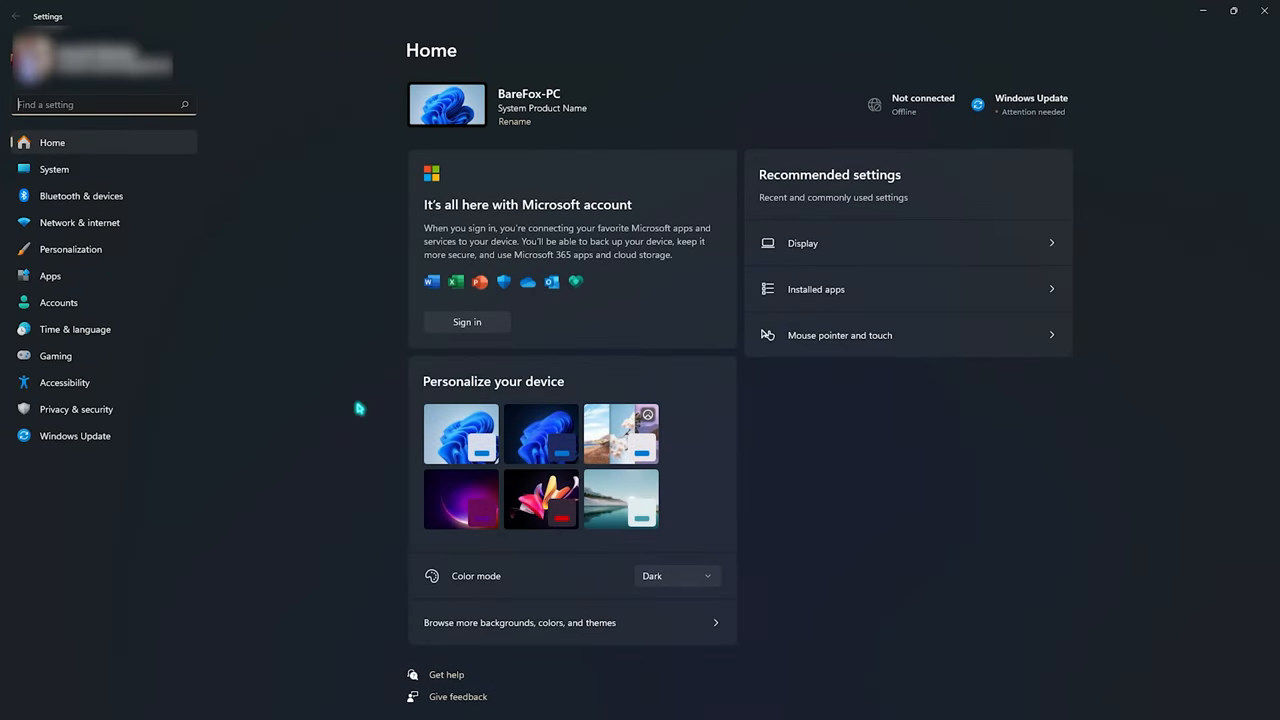
pyautogui.moveTo(79, 222)
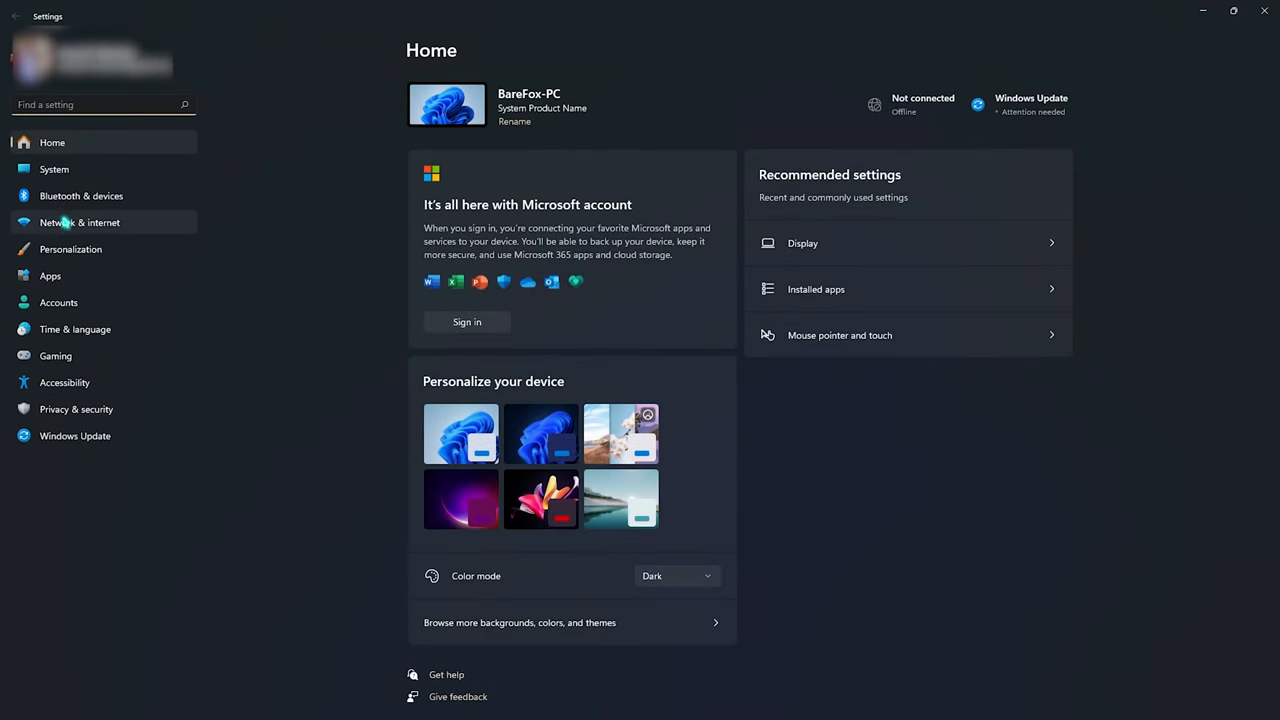
pyautogui.click(79, 222)
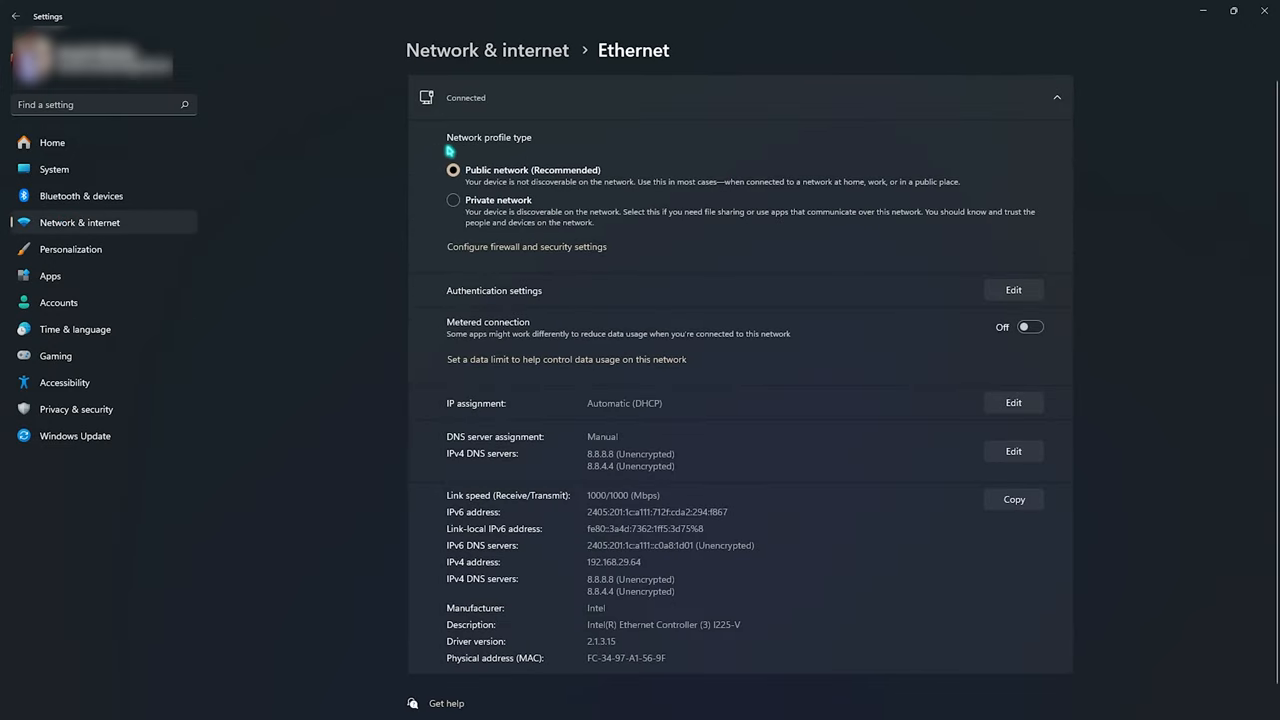
pyautogui.moveTo(505, 165)
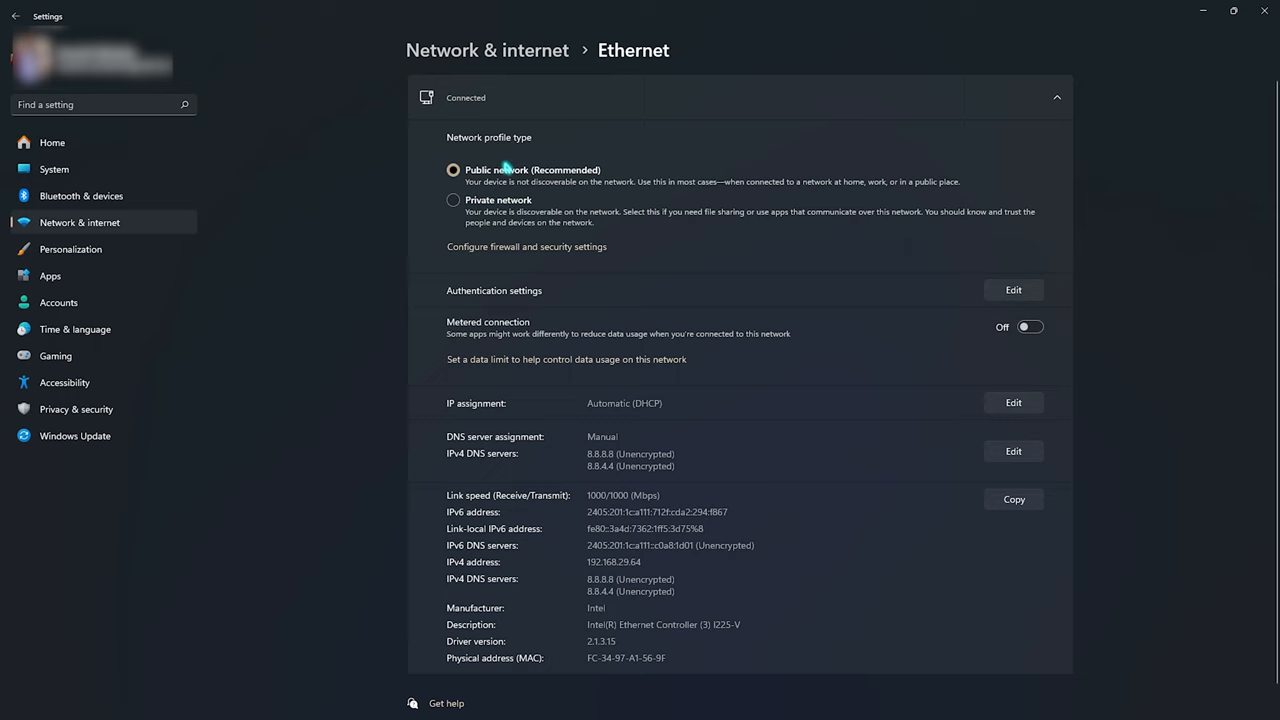
pyautogui.moveTo(540, 208)
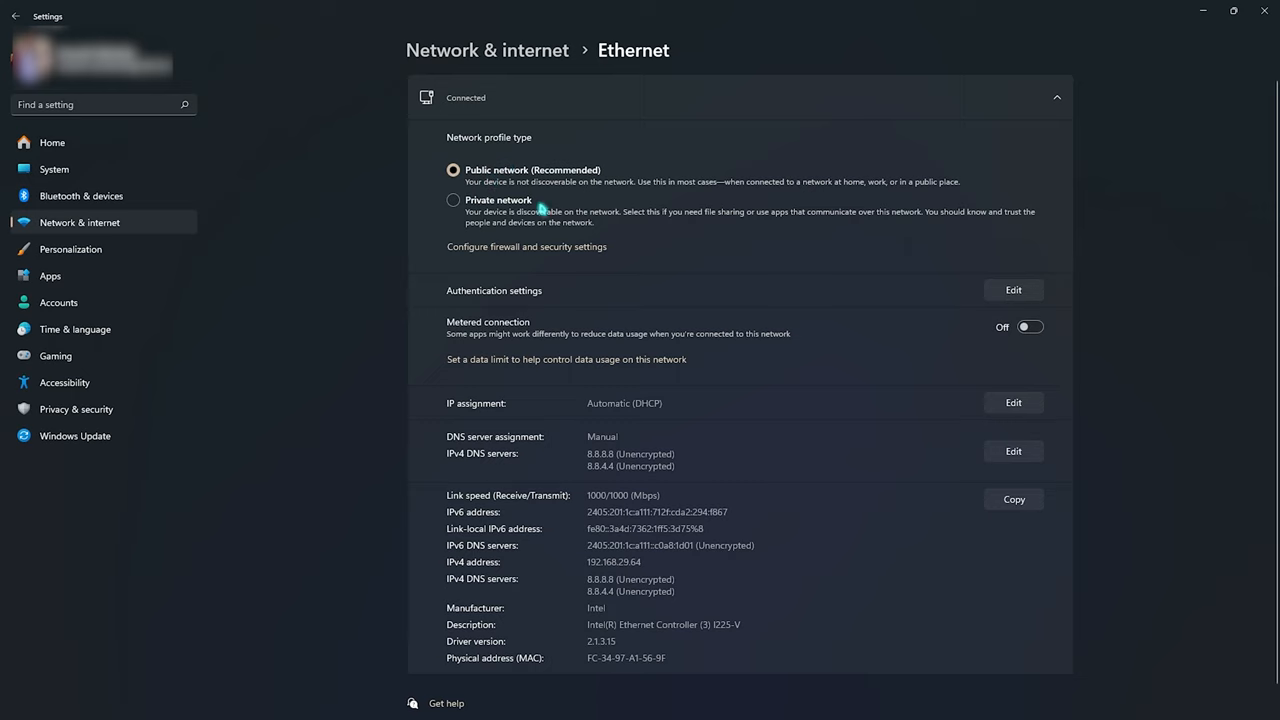
pyautogui.moveTo(450, 241)
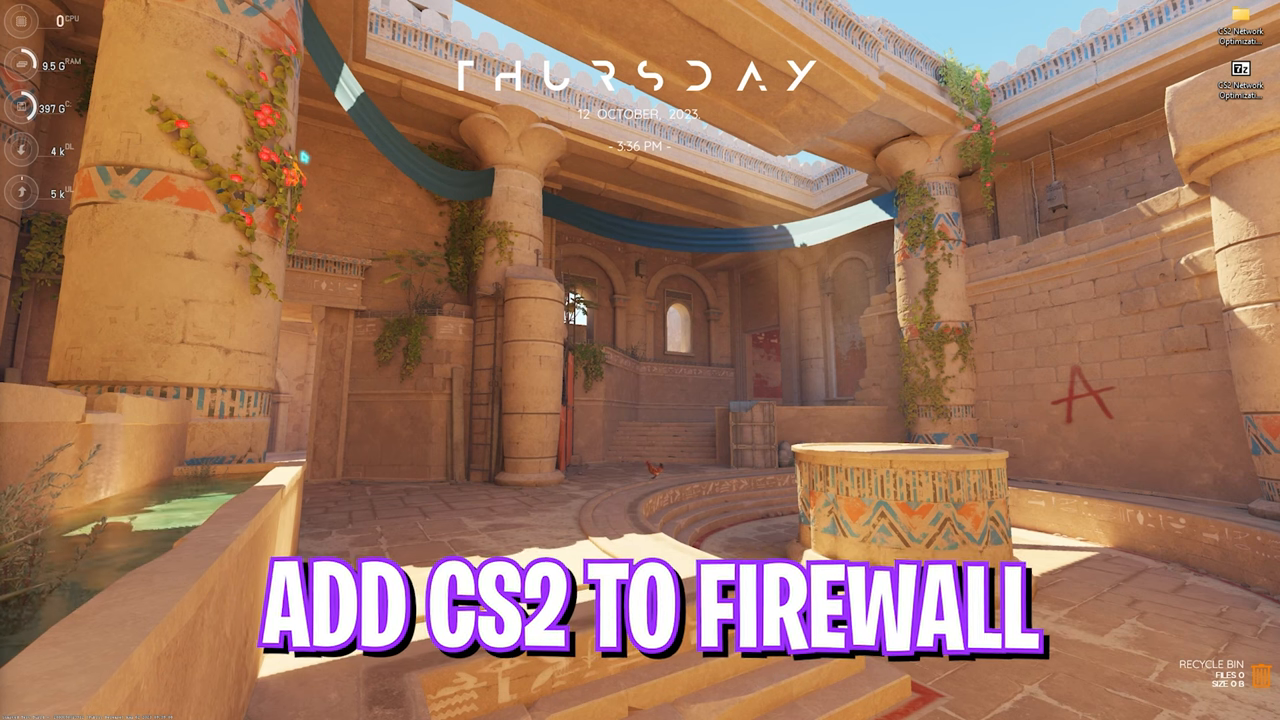
# Step: Search 'fire' and open Windows Defender Firewall's list of allowed apps
pyautogui.write('fire')
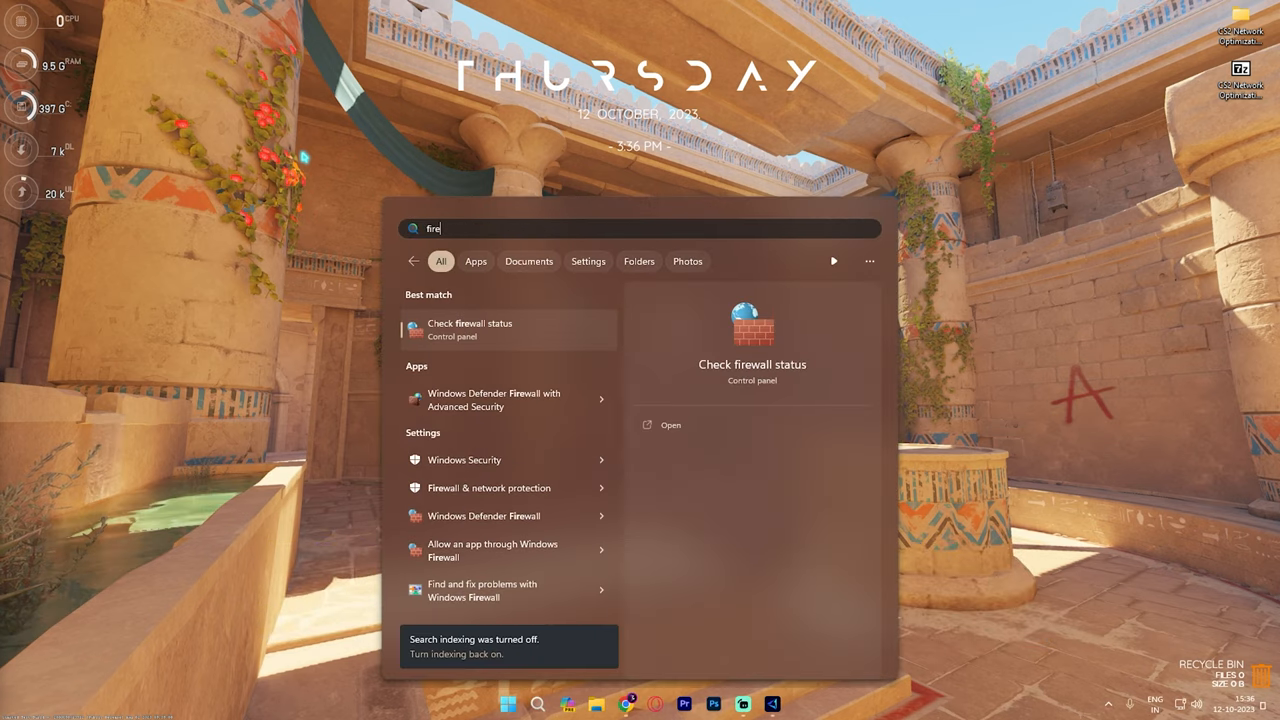
pyautogui.click(470, 329)
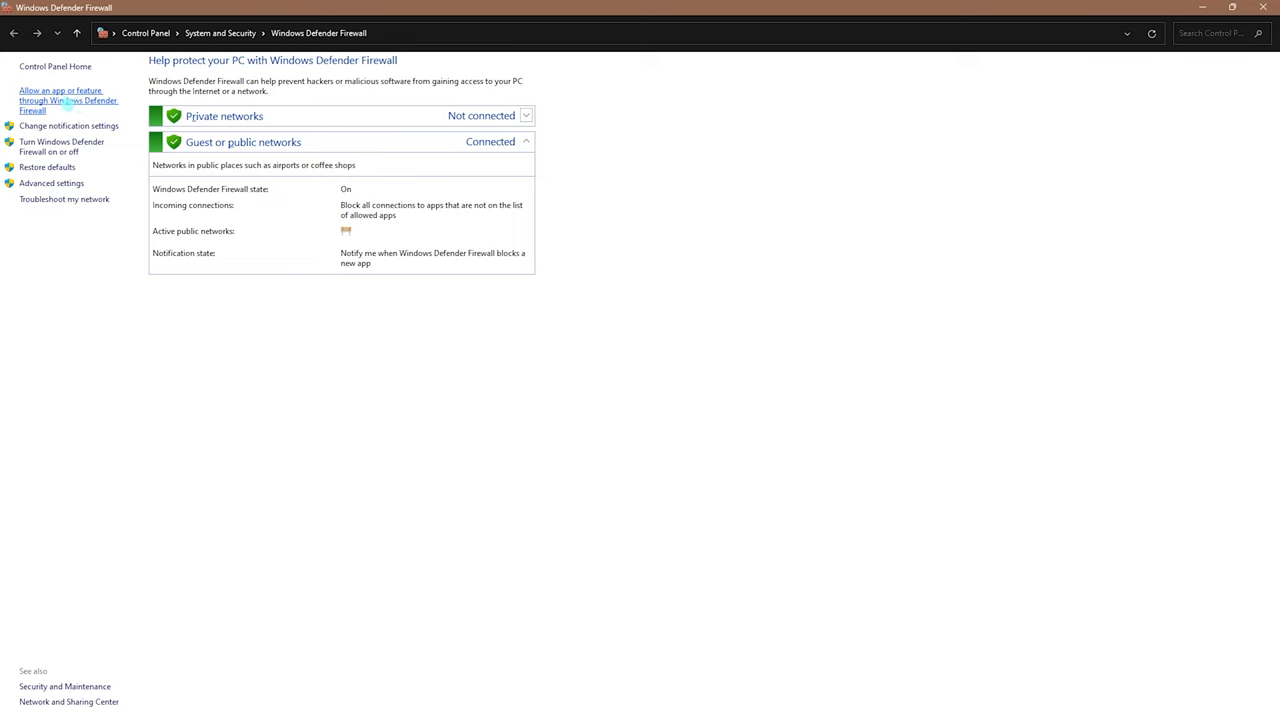
pyautogui.click(68, 100)
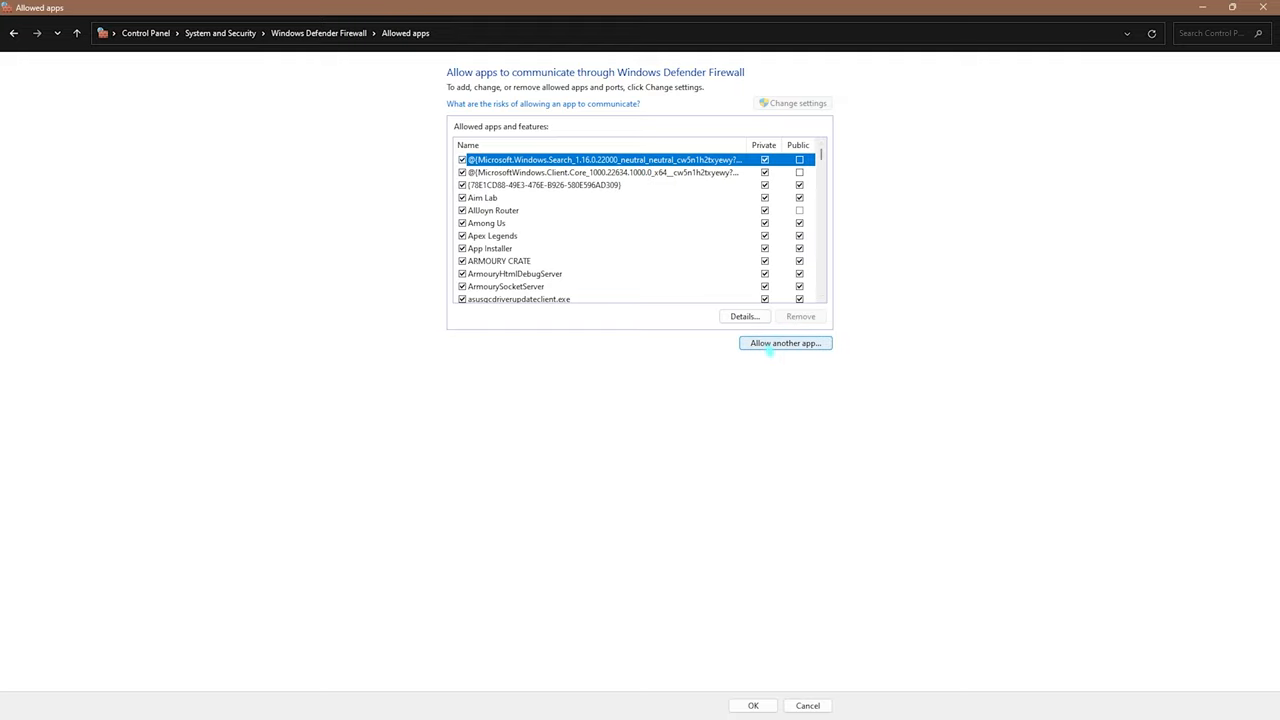
# Step: Browse to cs2.exe and add it as an allowed app, dismissing the already-listed error
pyautogui.click(785, 343)
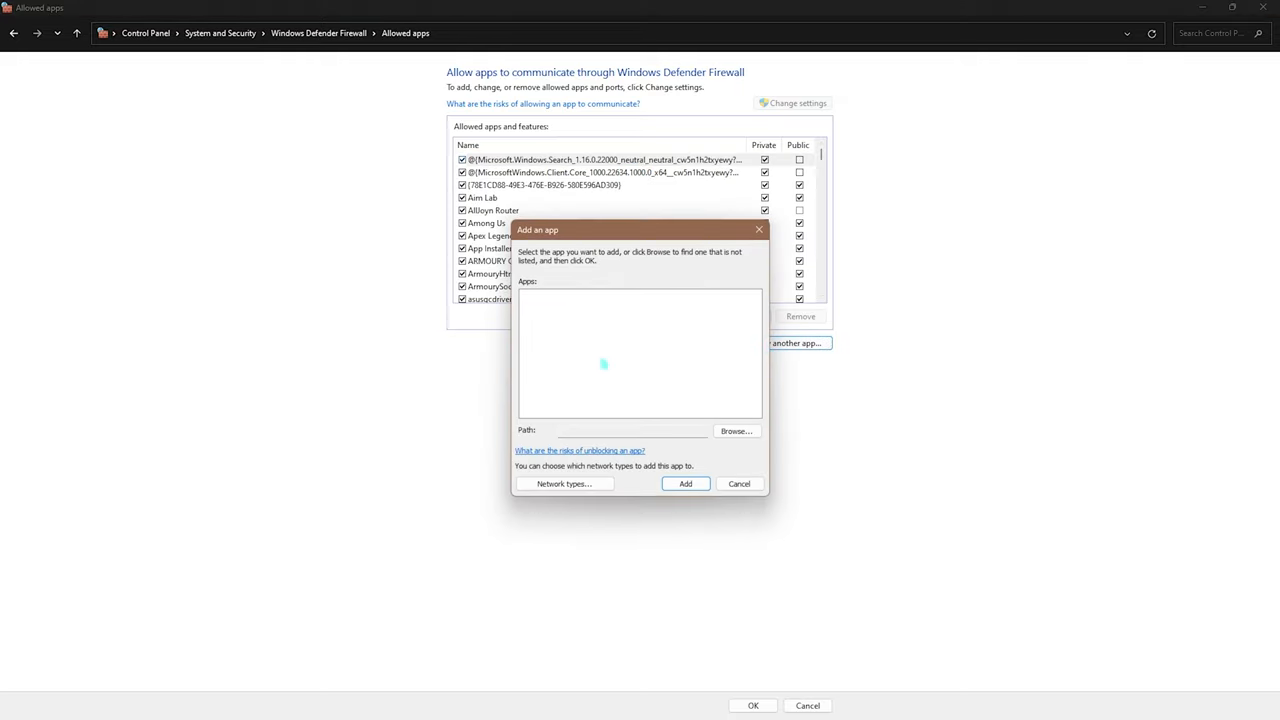
pyautogui.click(736, 431)
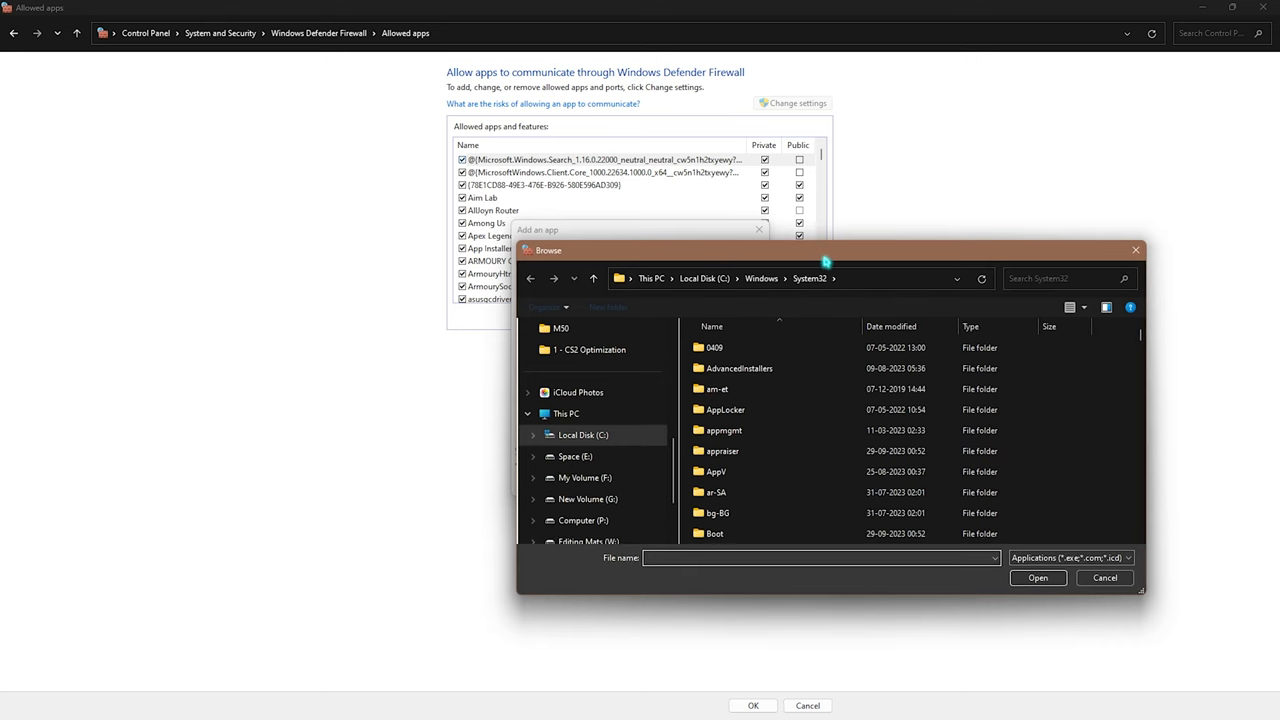
pyautogui.moveTo(830, 250); pyautogui.dragTo(475, 103)
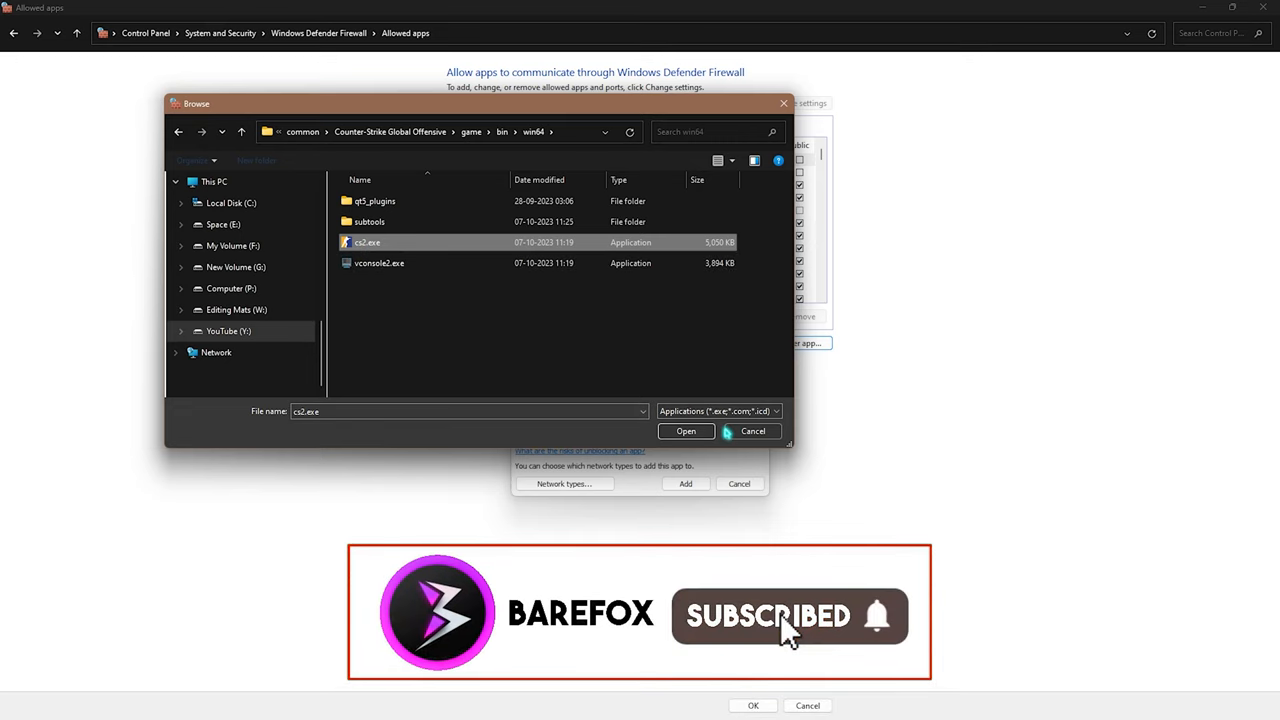
pyautogui.click(686, 431)
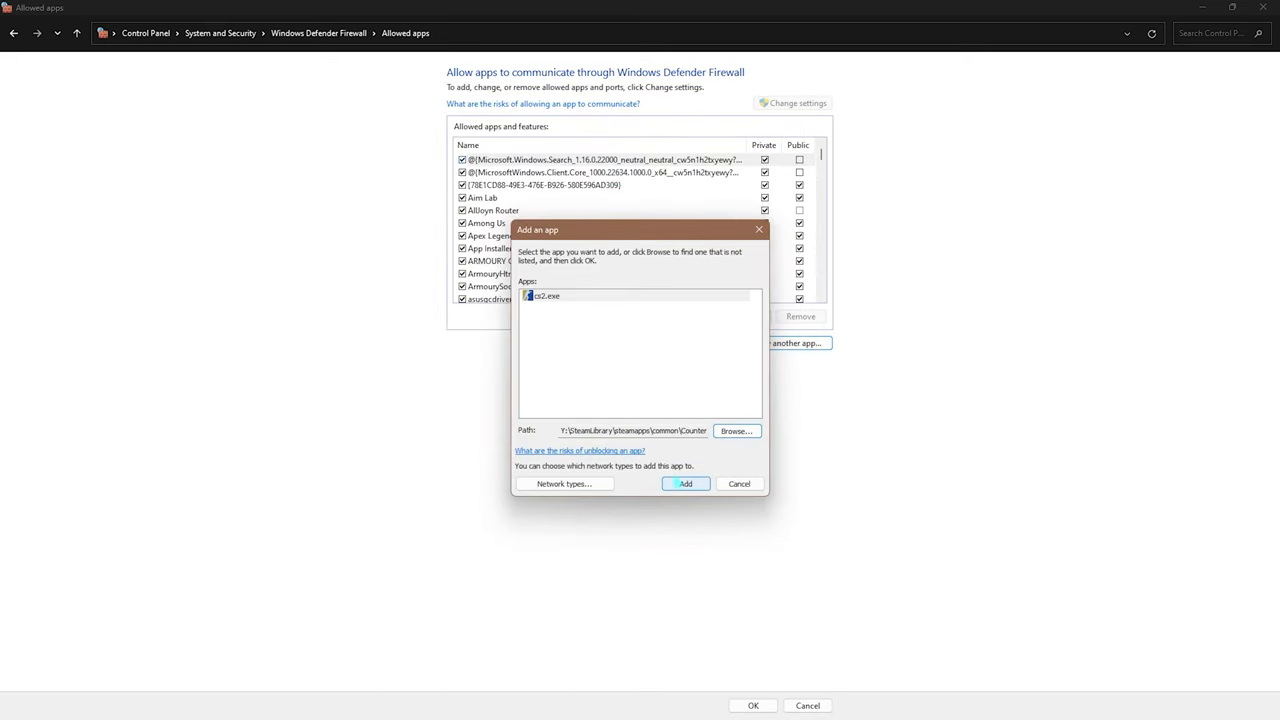
pyautogui.click(685, 483)
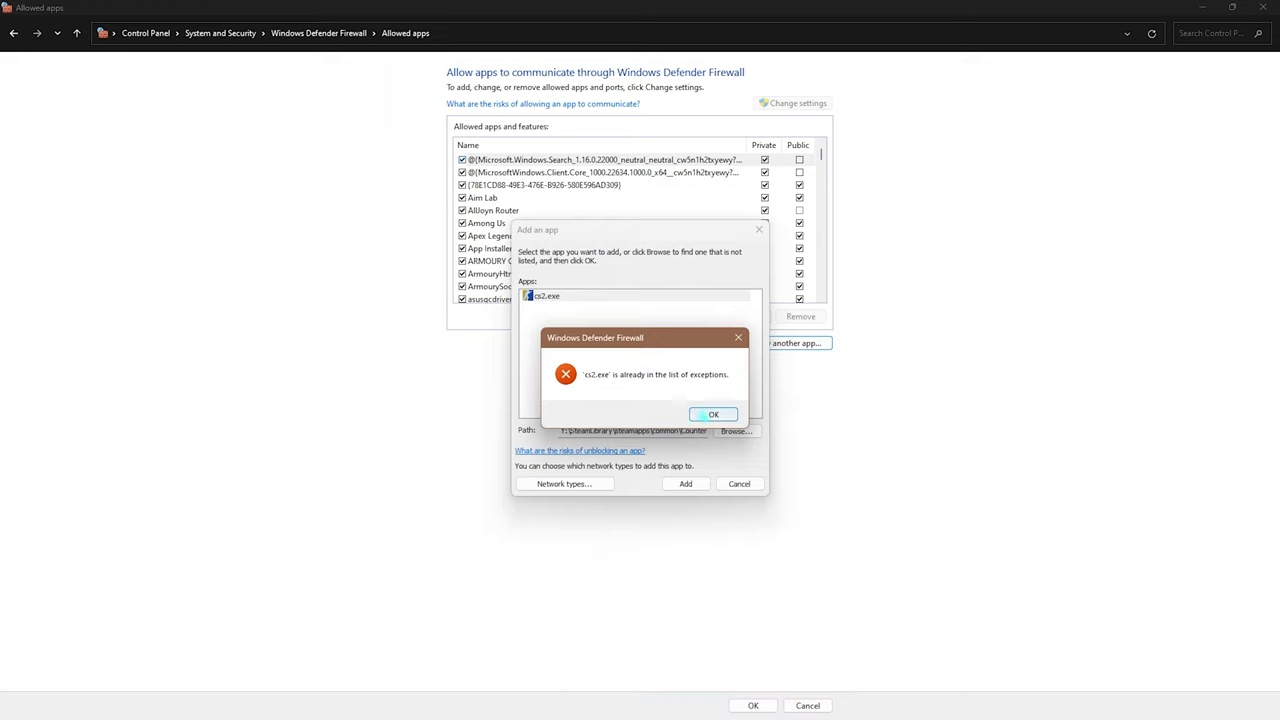
pyautogui.click(713, 414)
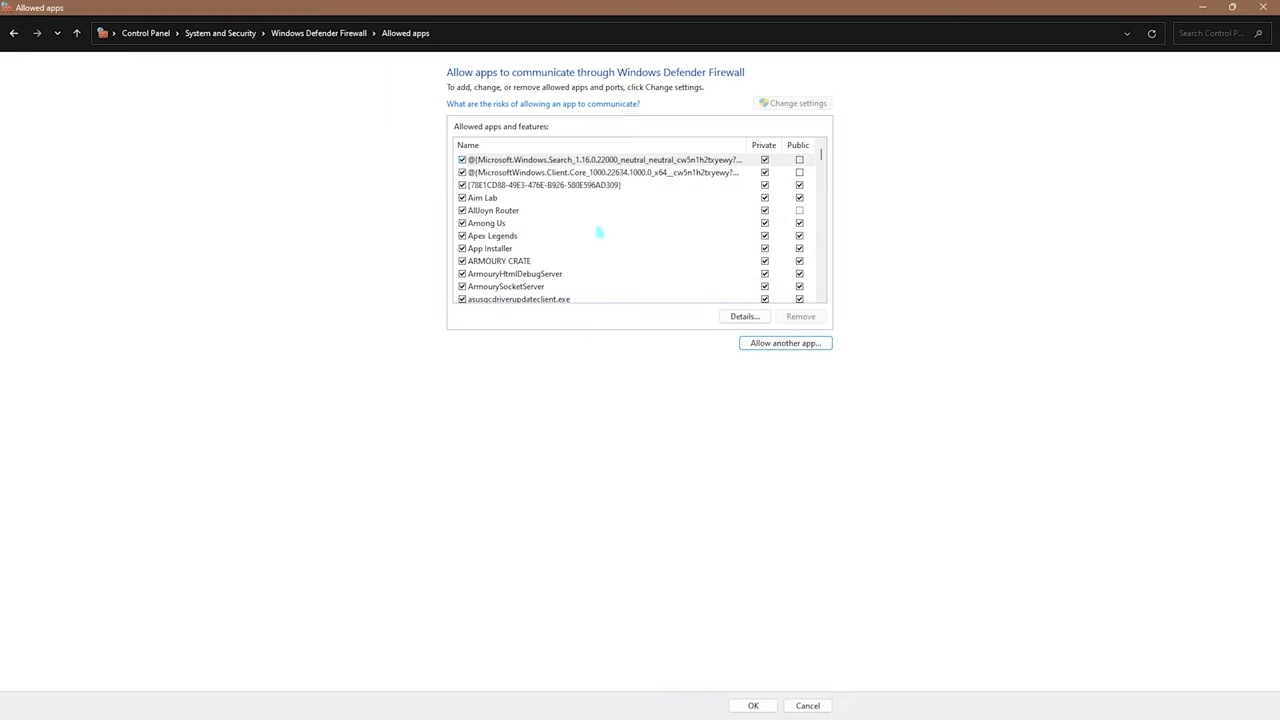
pyautogui.scroll(-3)
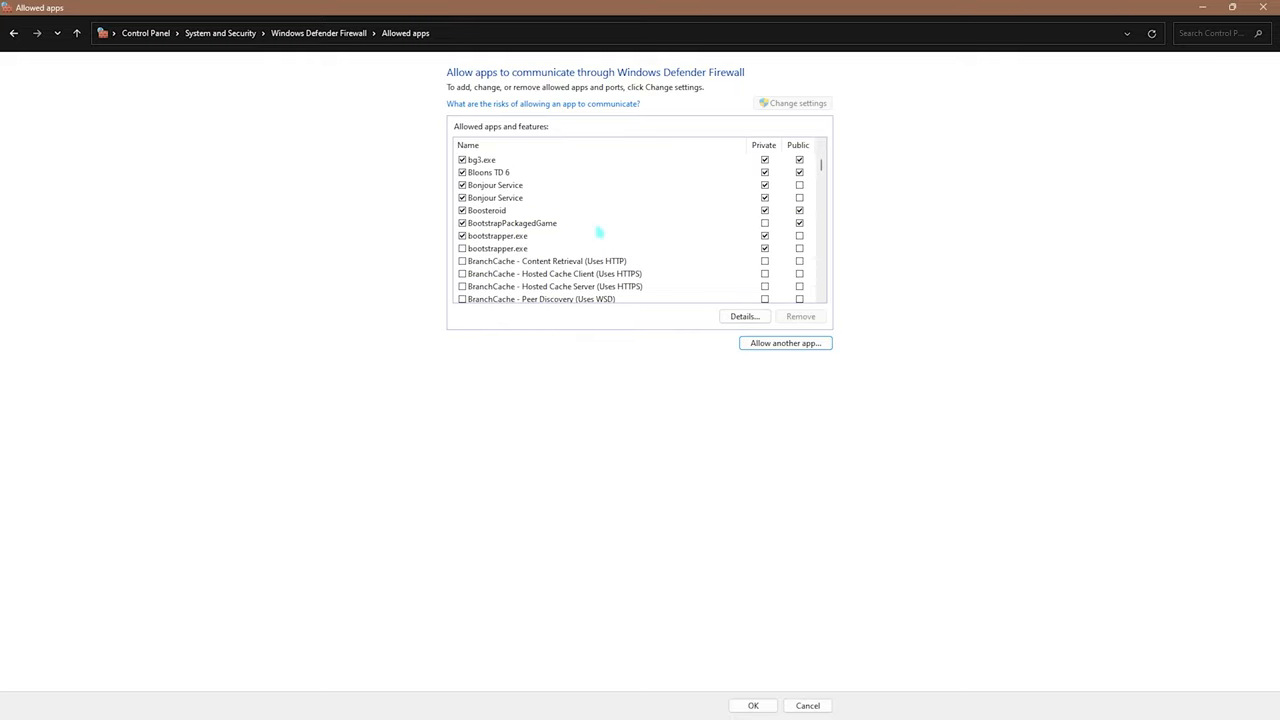
pyautogui.scroll(-3)
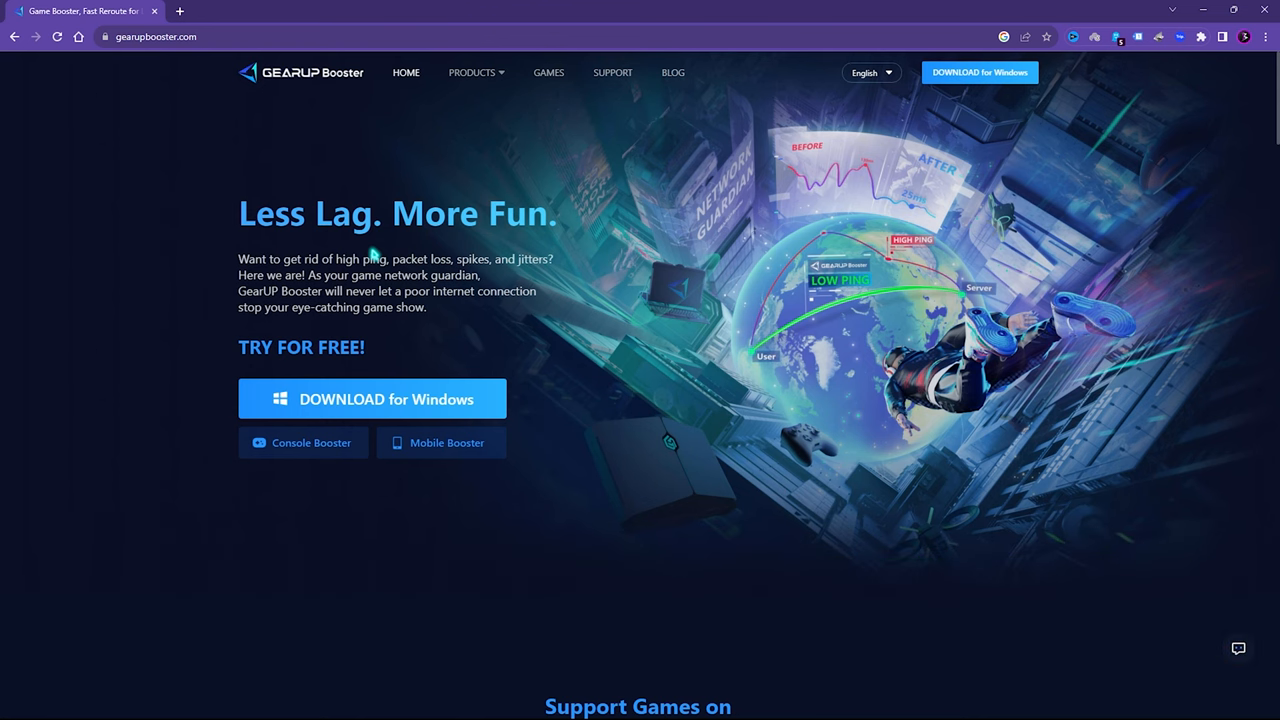
pyautogui.moveTo(382, 343)
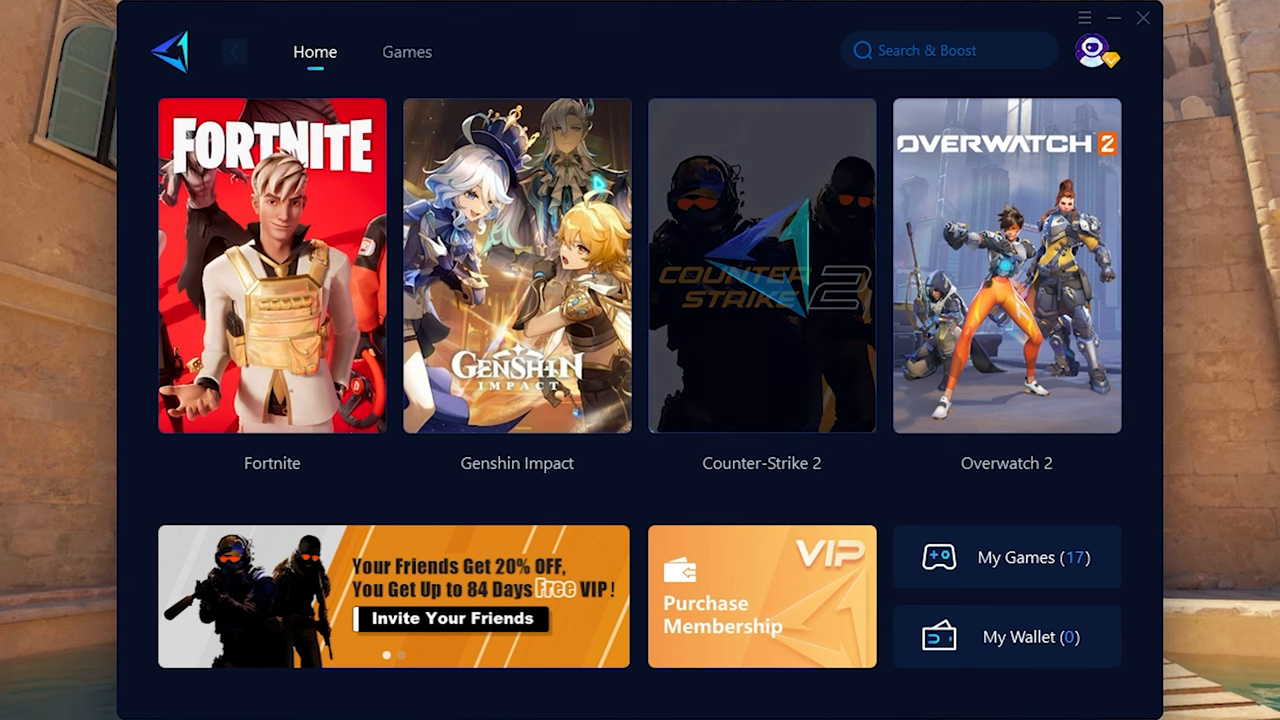
# Step: Boost Counter-Strike 2 to 55 ms ping and 72% improvement, then go back Home
pyautogui.click(761, 265)
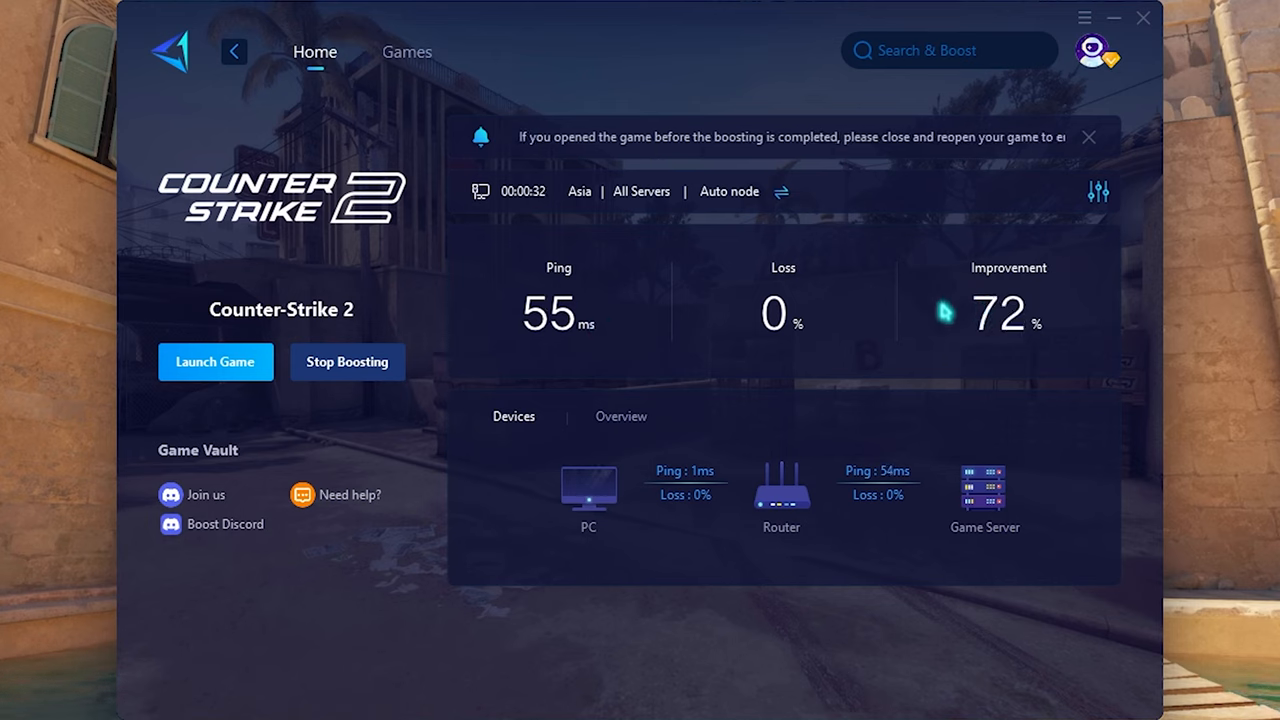
pyautogui.moveTo(275, 138)
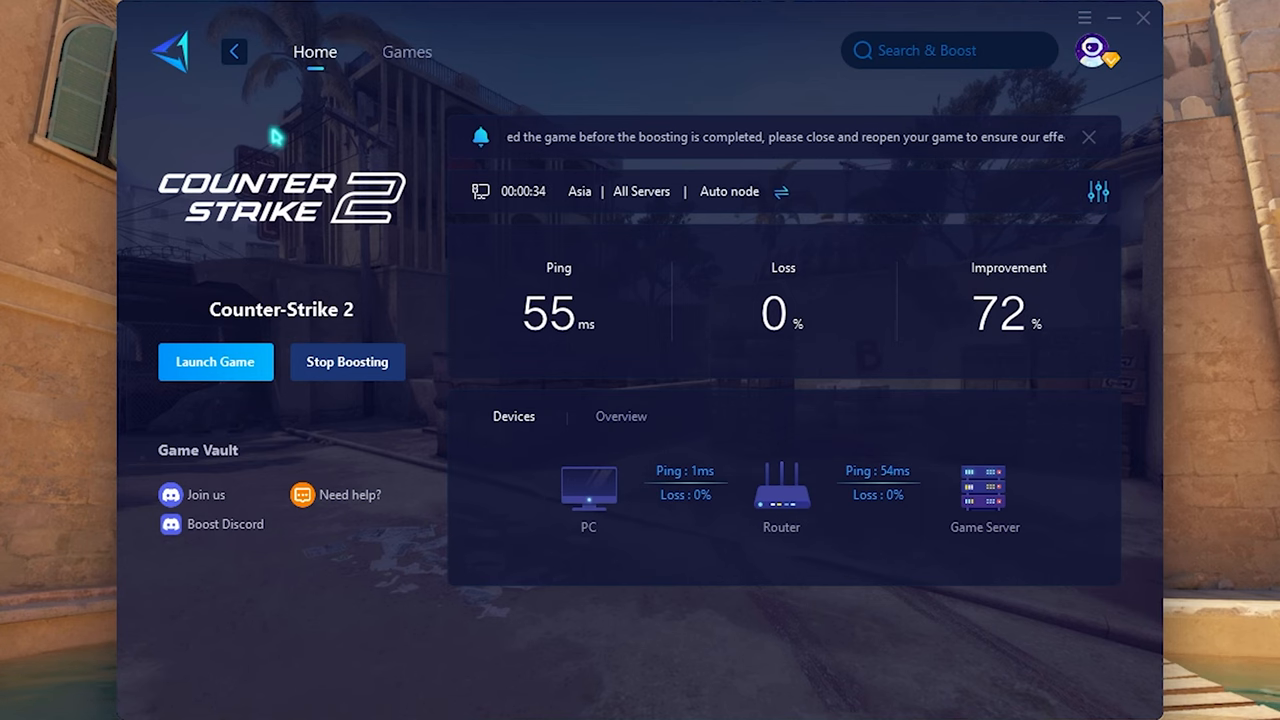
pyautogui.click(234, 51)
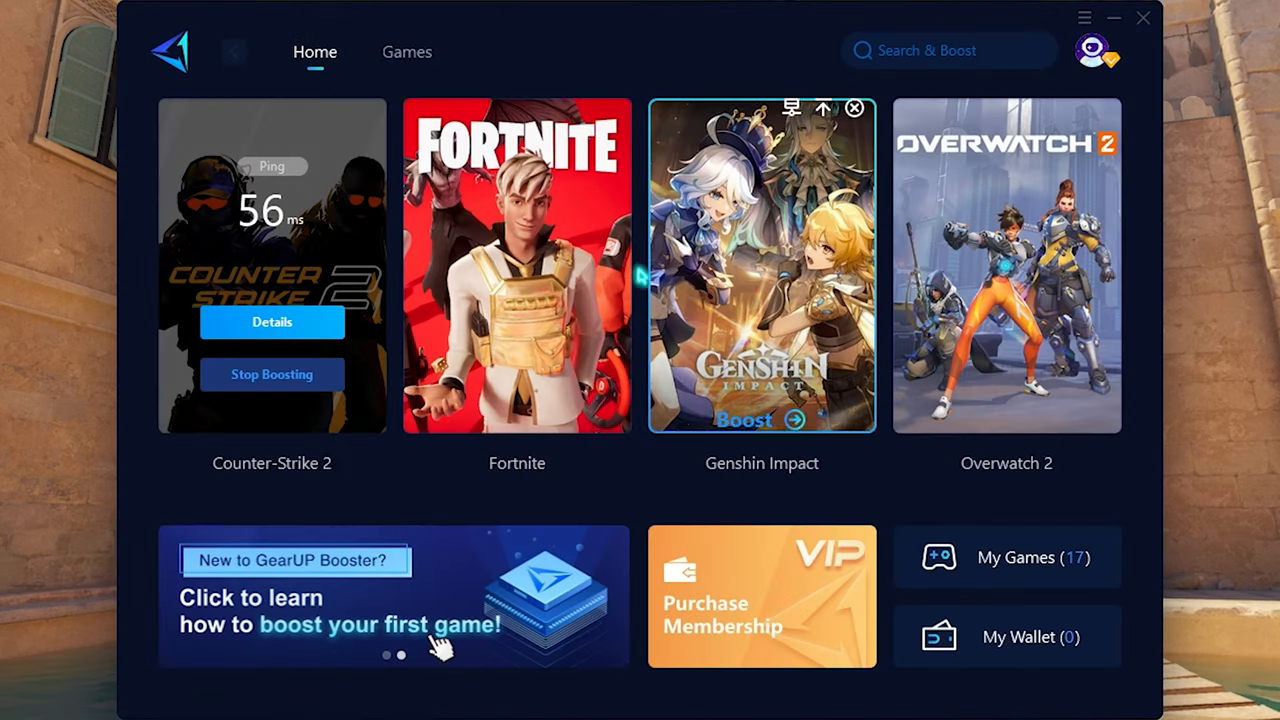
pyautogui.moveTo(1006, 265)
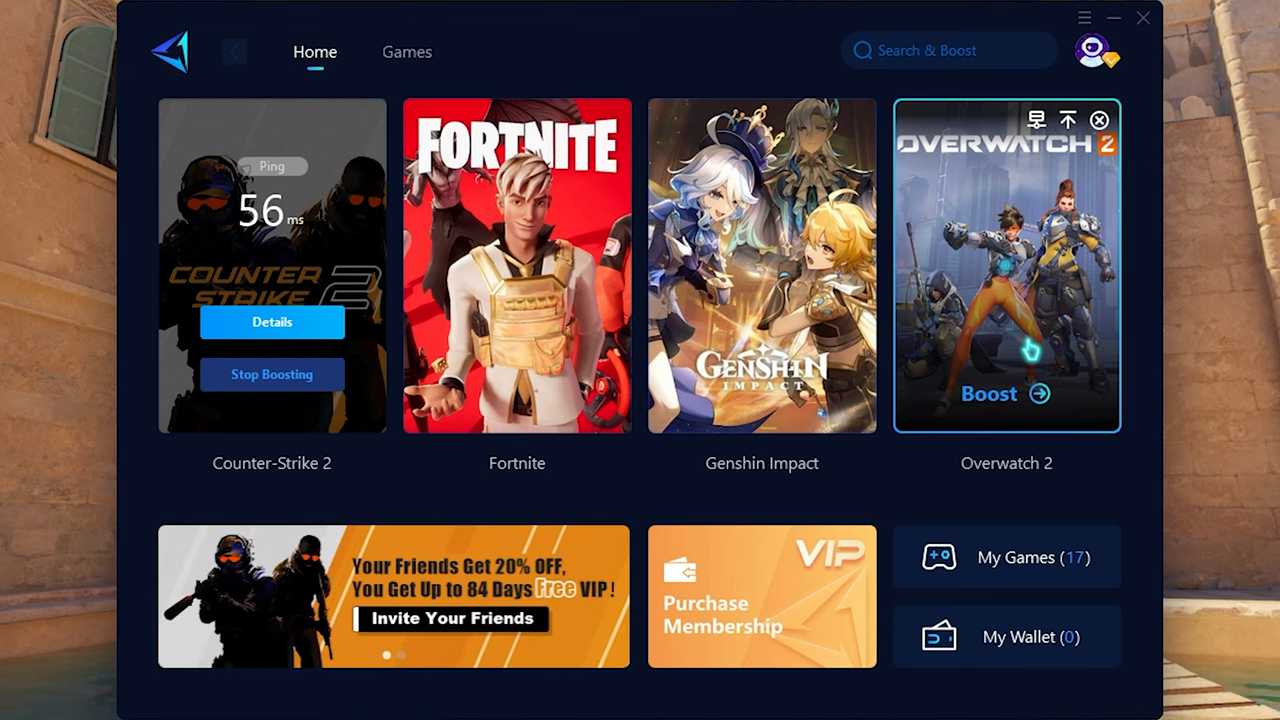
# Step: Review Optimization Settings with TUN Compatibility, Local DNS, Optimize RAM and ICMP test on, then close GearUP
pyautogui.click(406, 51)
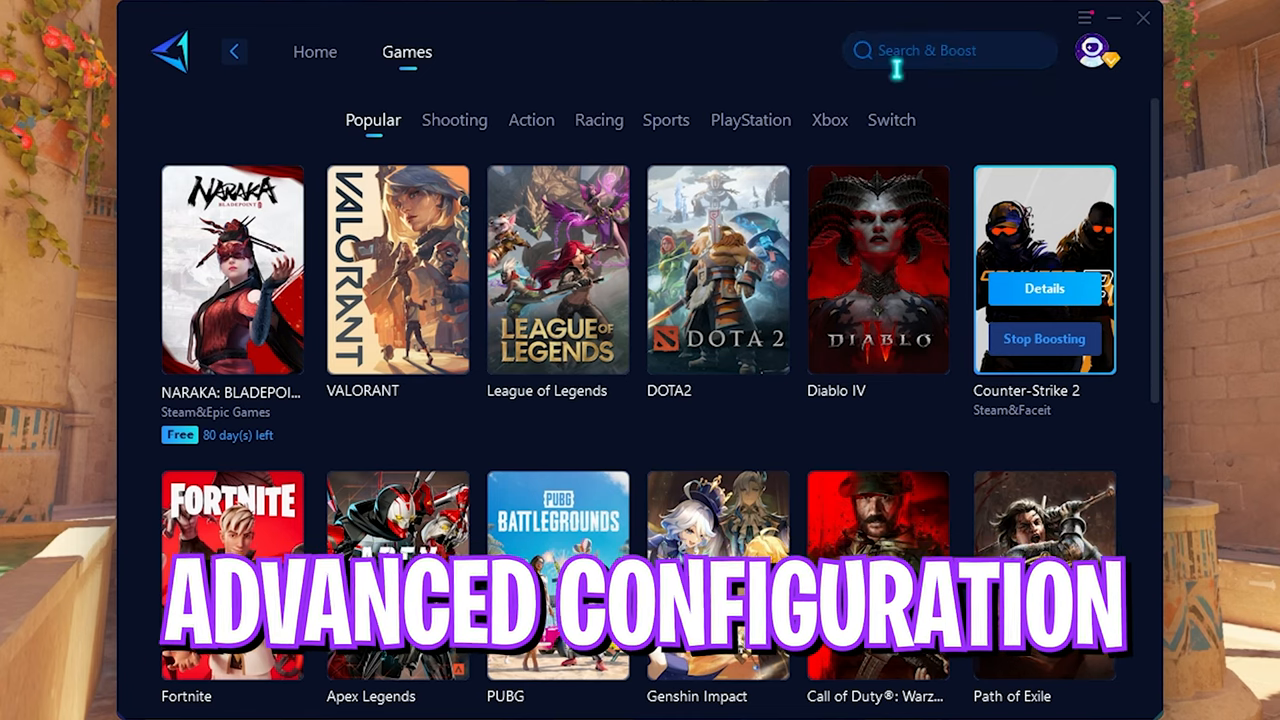
pyautogui.click(1085, 18)
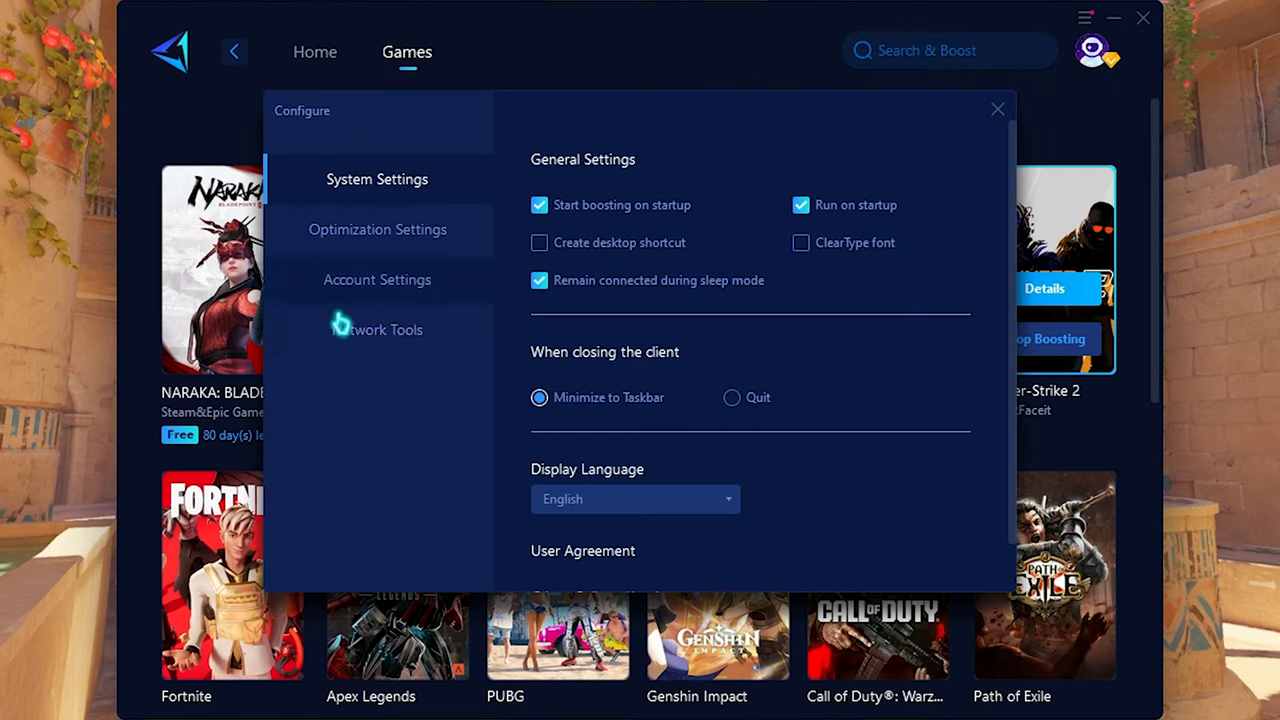
pyautogui.click(377, 229)
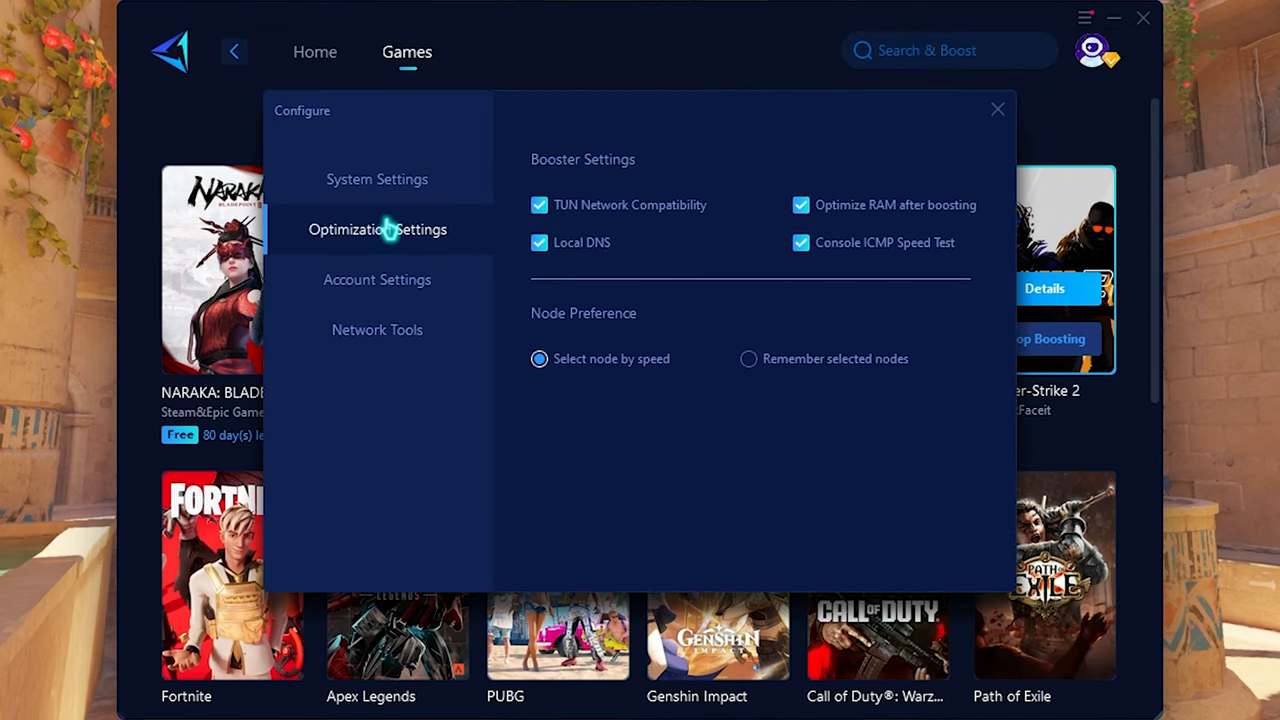
pyautogui.moveTo(607, 318)
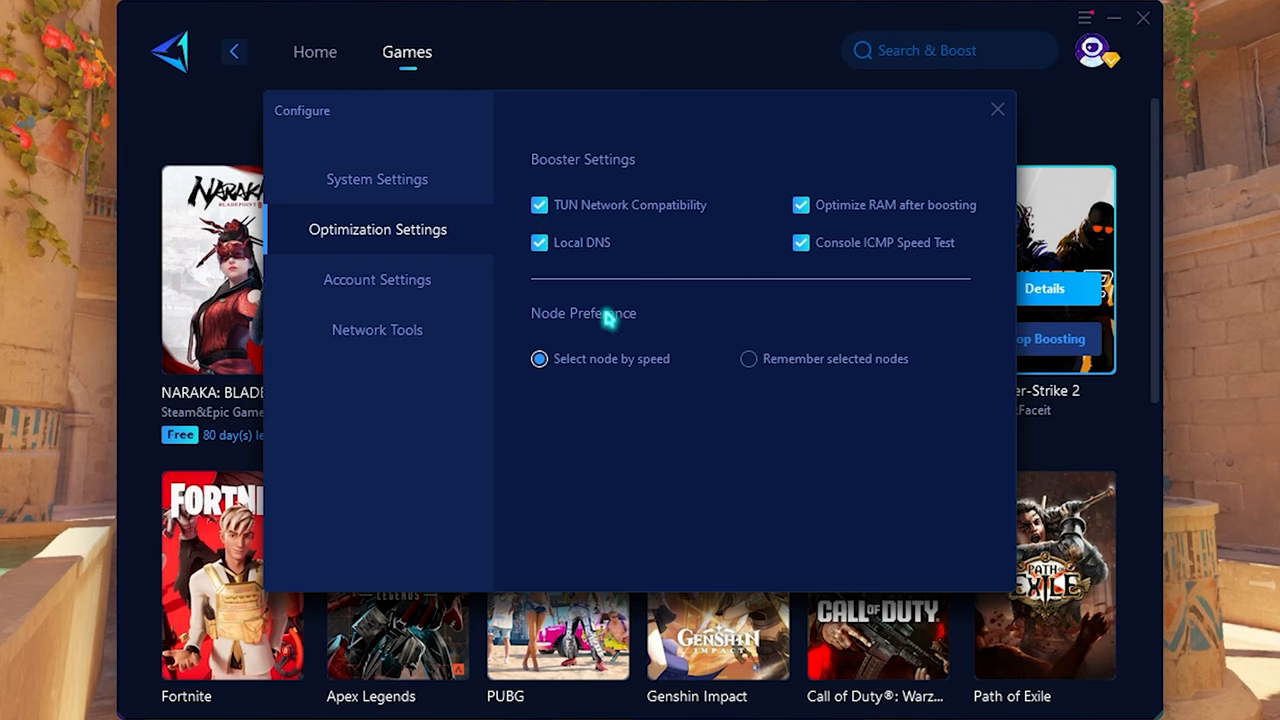
pyautogui.moveTo(643, 325)
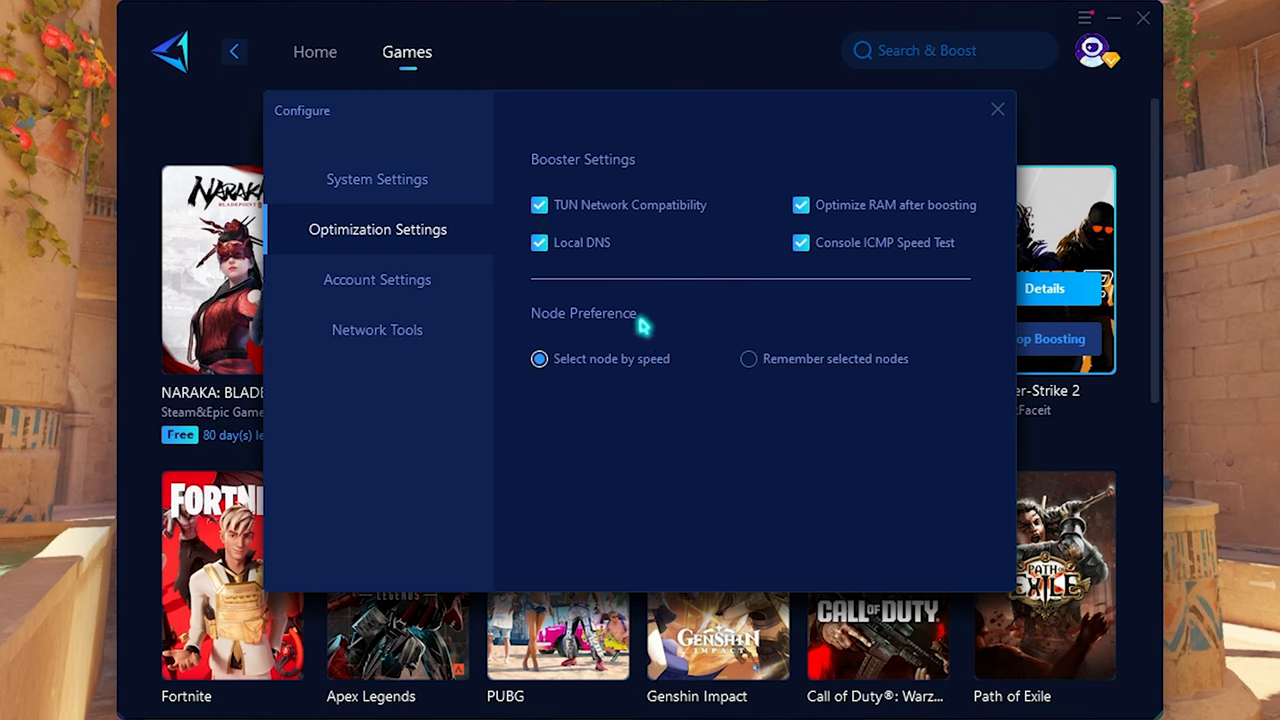
pyautogui.moveTo(898, 262)
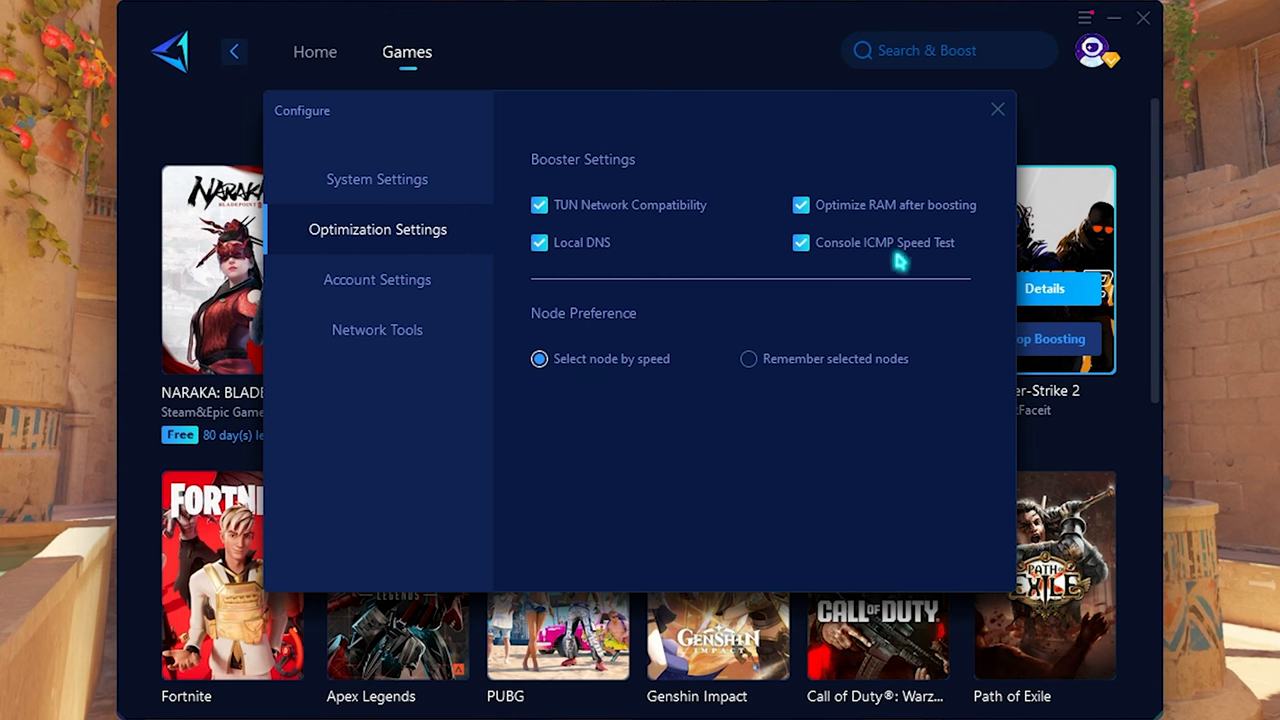
pyautogui.click(997, 109)
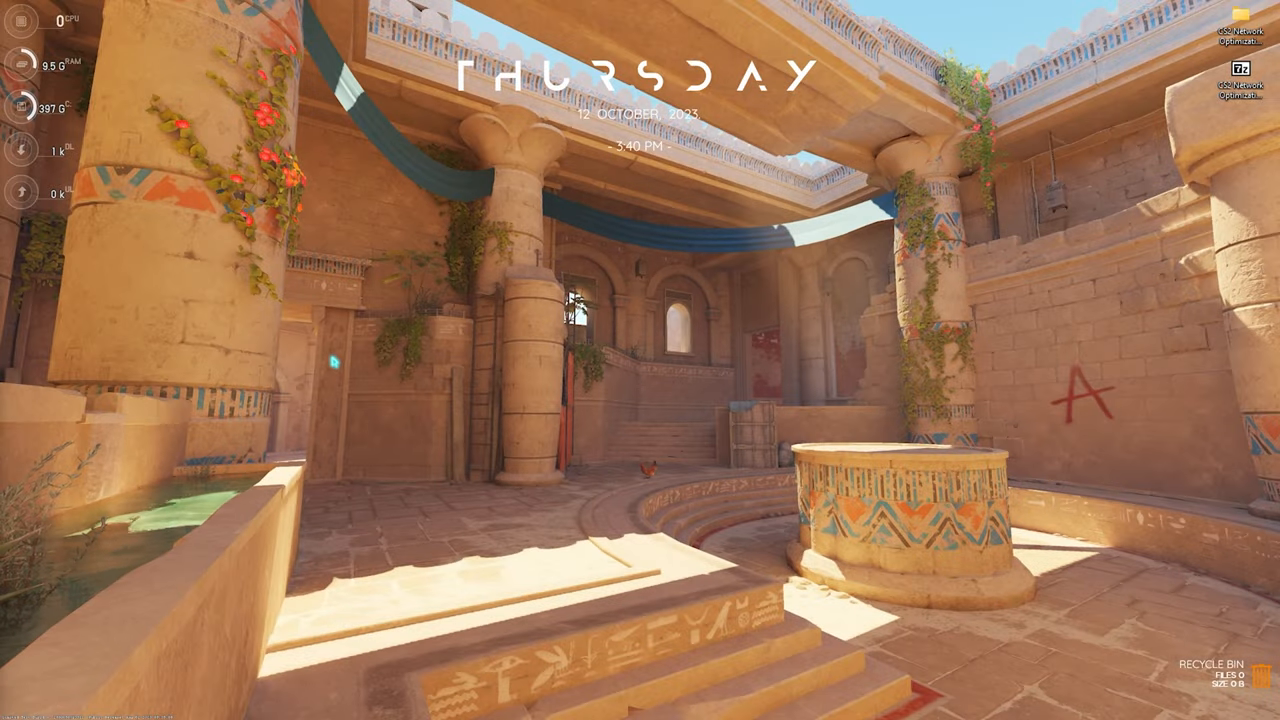
# Step: Search 'create a restore point' and create a restore point described 'CS2 Network'
pyautogui.write('create a restore point')
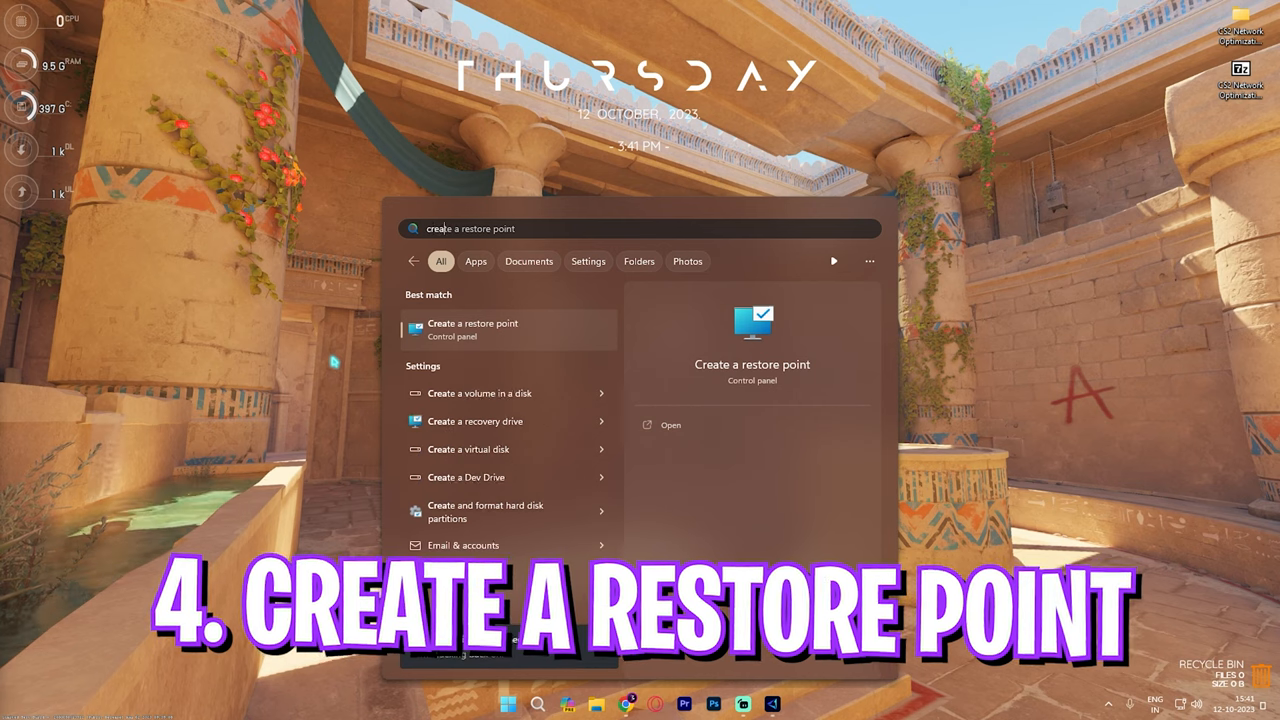
pyautogui.click(473, 329)
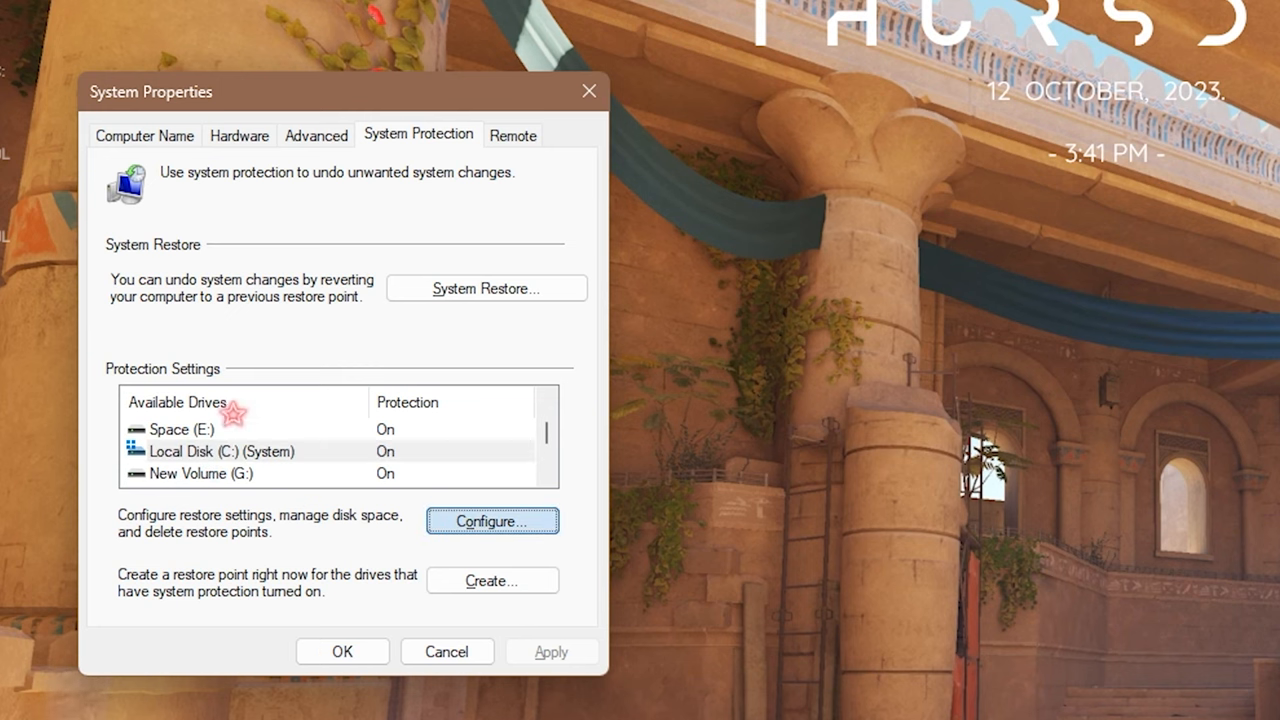
pyautogui.click(491, 521)
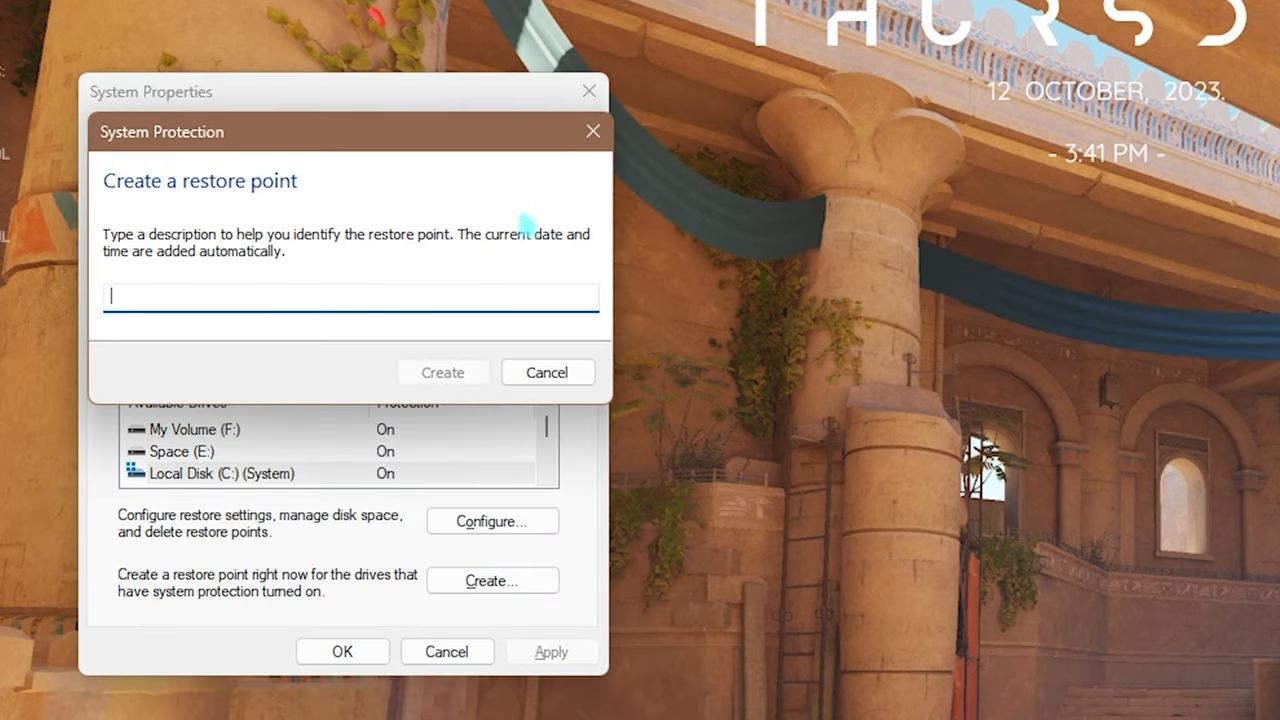
pyautogui.write('CS2 Net')
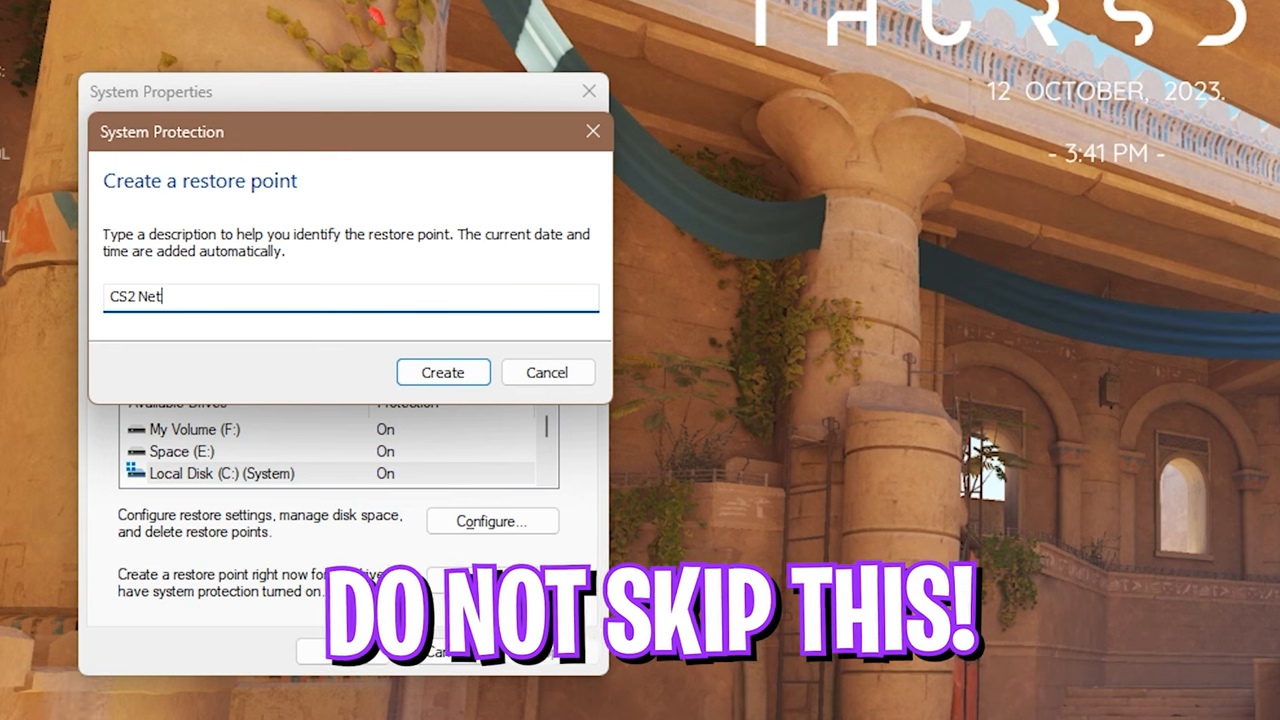
pyautogui.write('work')
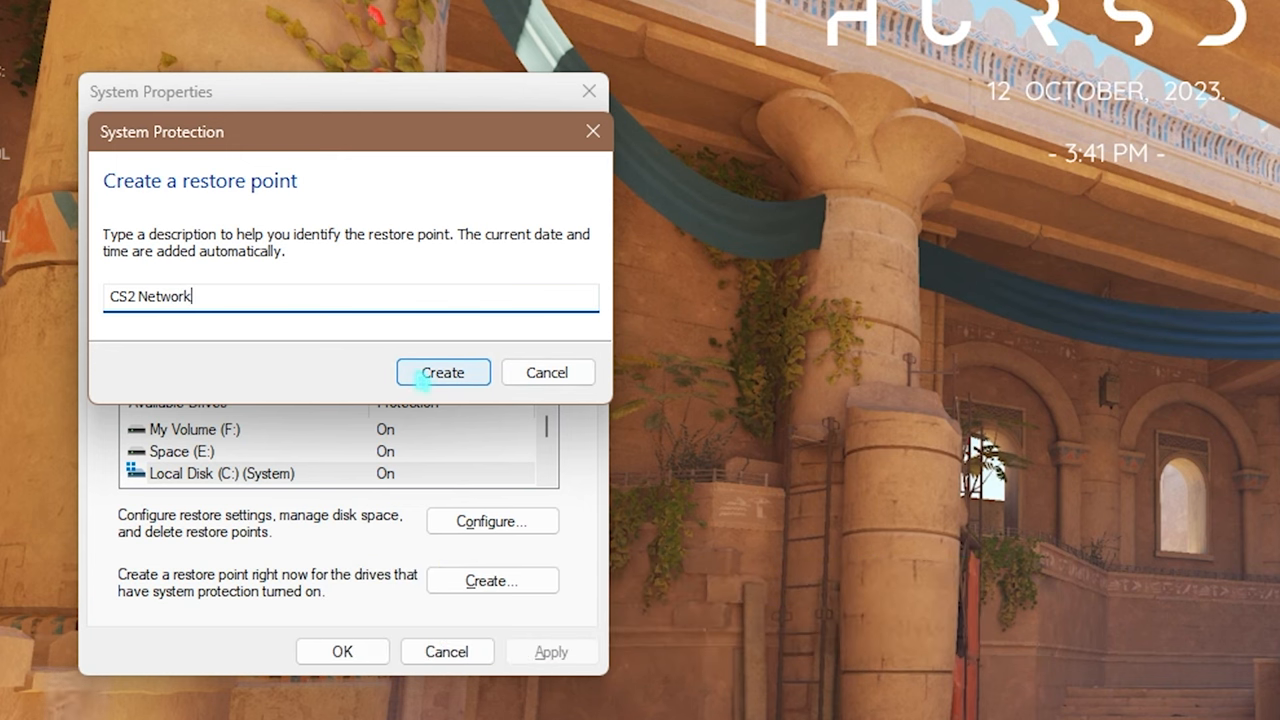
pyautogui.click(442, 372)
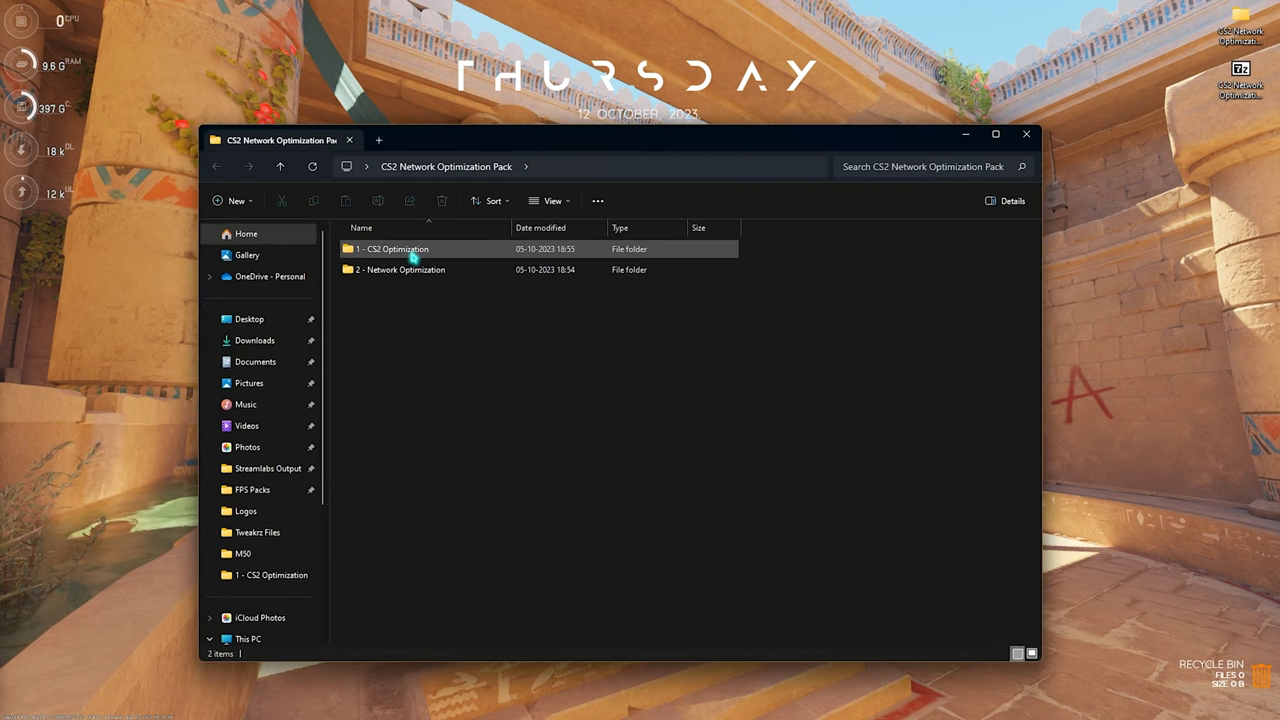
# Step: Go through the High Priority, Background Apps and PC Optimization .reg files, then open 2 - Network Optimization
pyautogui.doubleClick(392, 249)
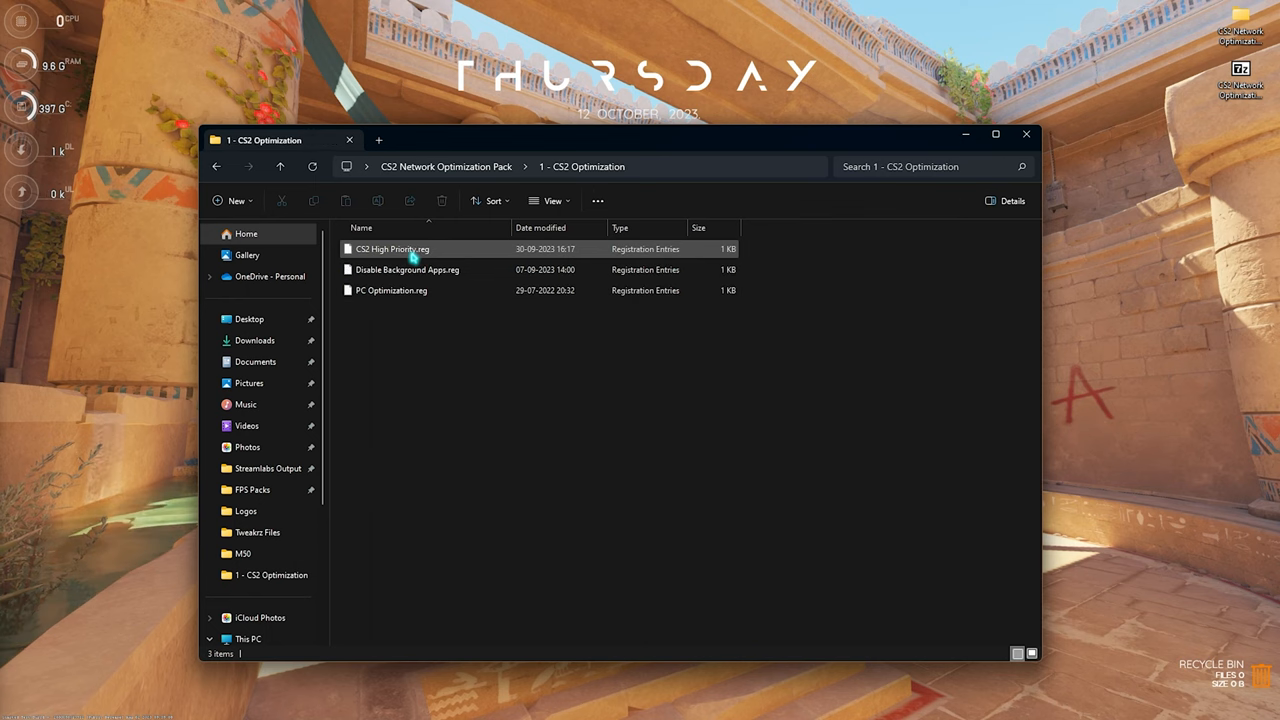
pyautogui.click(392, 248)
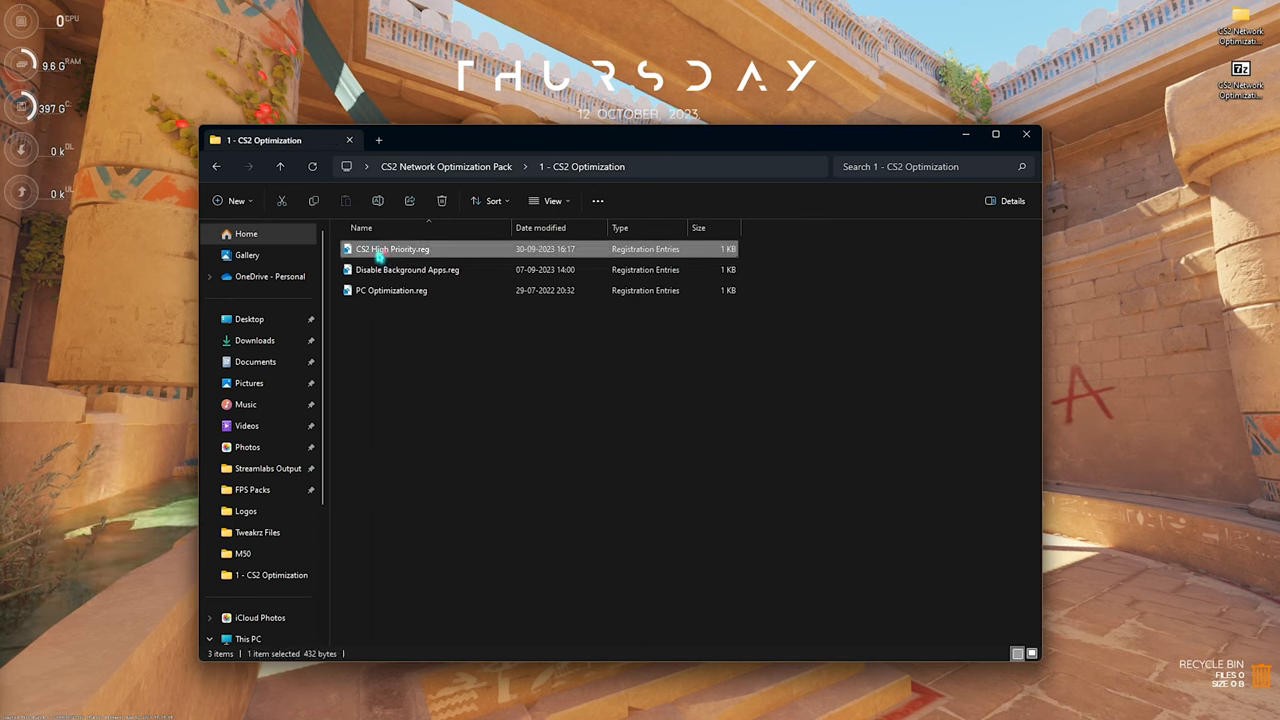
pyautogui.click(407, 269)
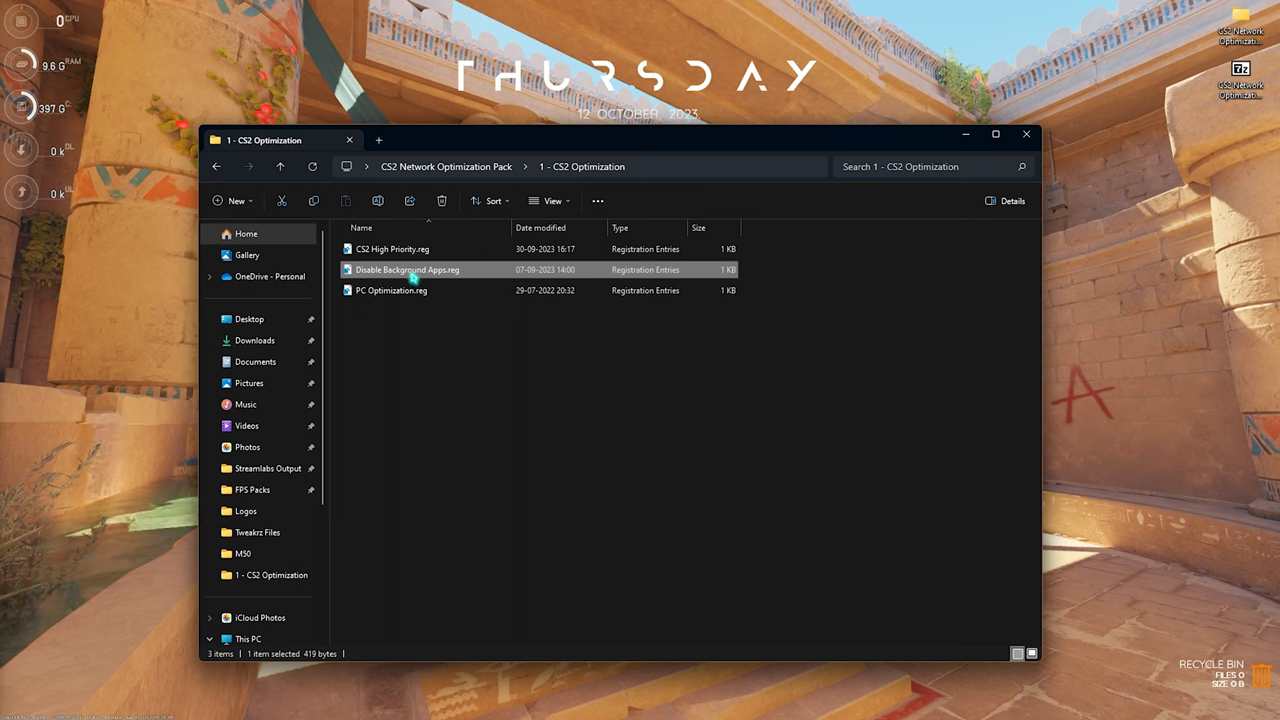
pyautogui.click(391, 290)
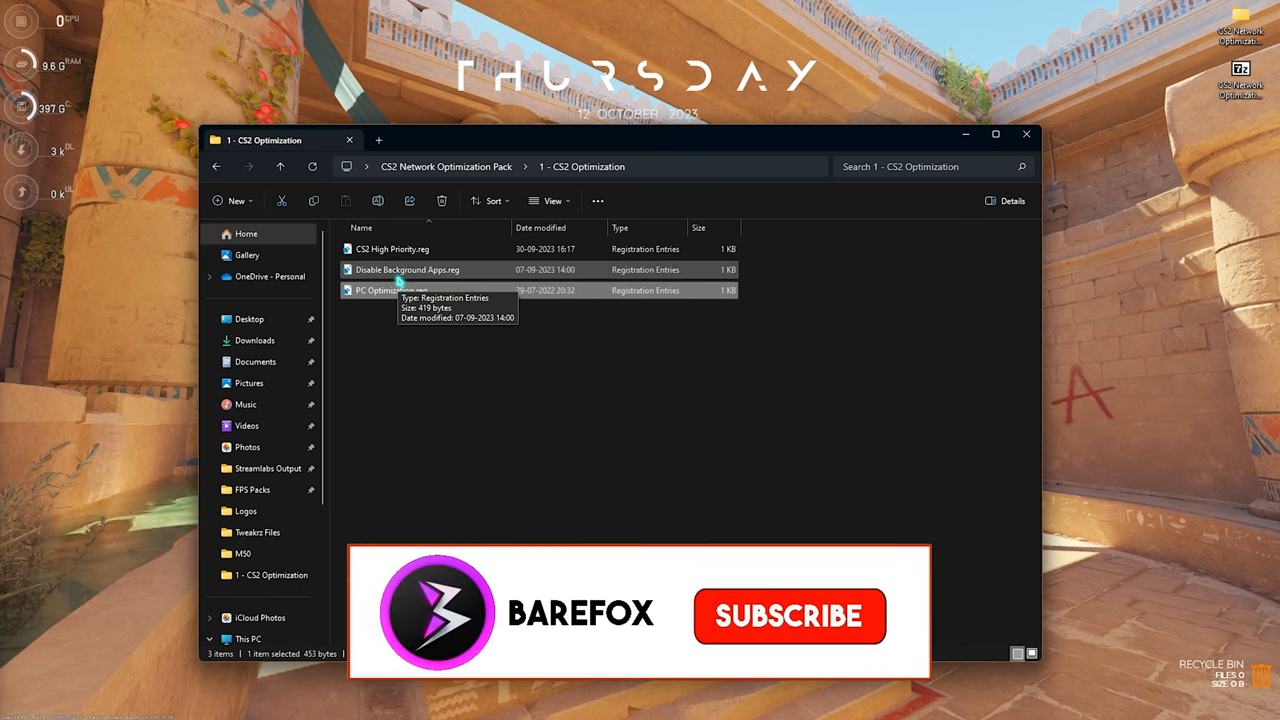
pyautogui.click(789, 616)
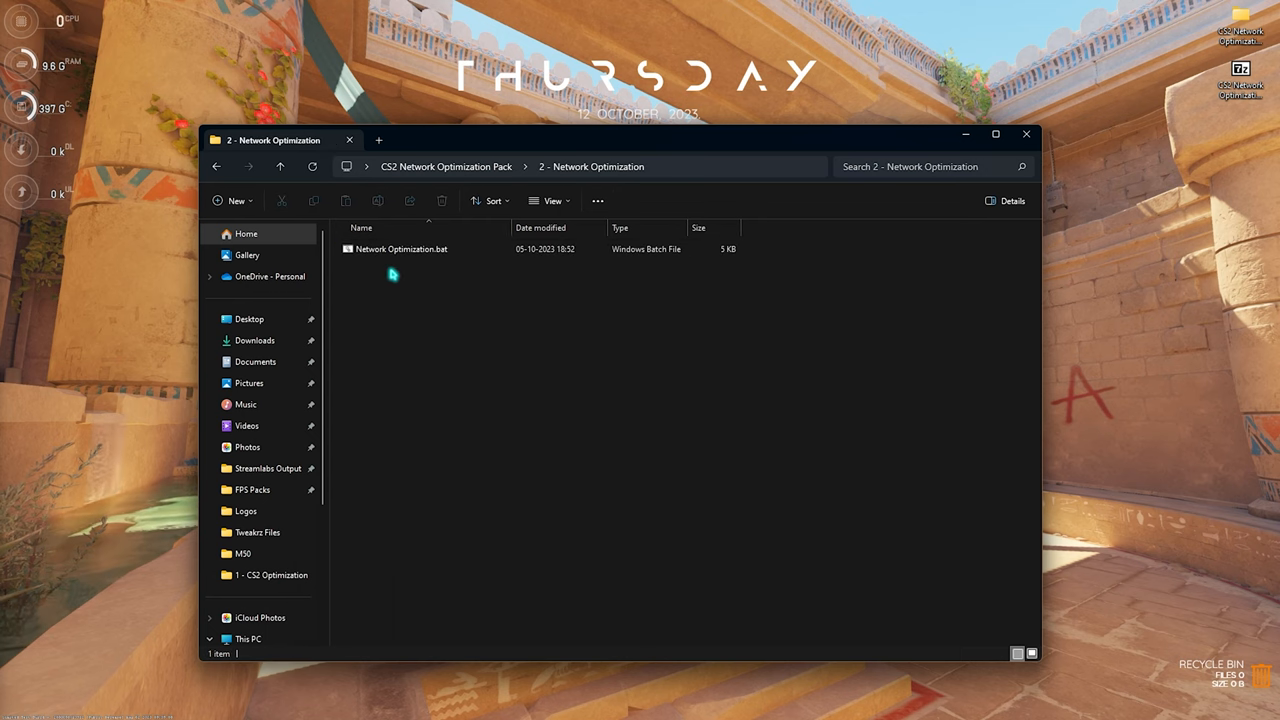
# Step: Run Network Optimization.bat as administrator
pyautogui.click(401, 249)
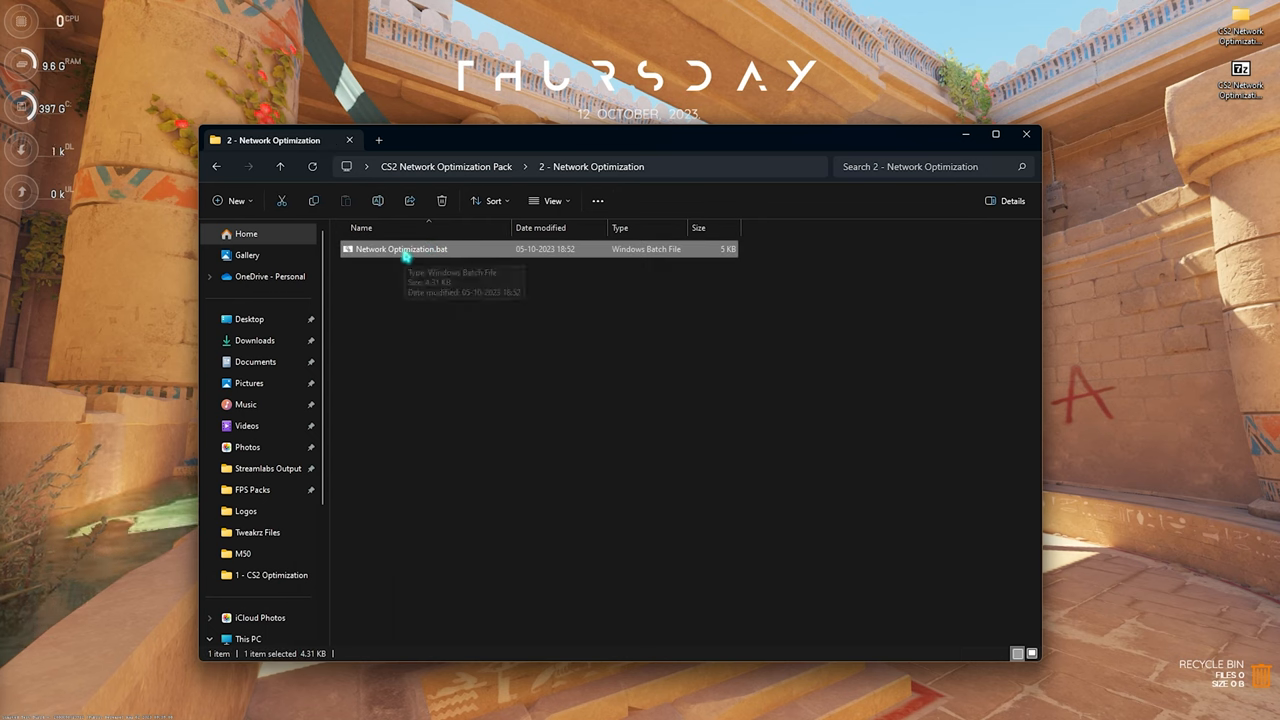
pyautogui.rightClick(401, 249)
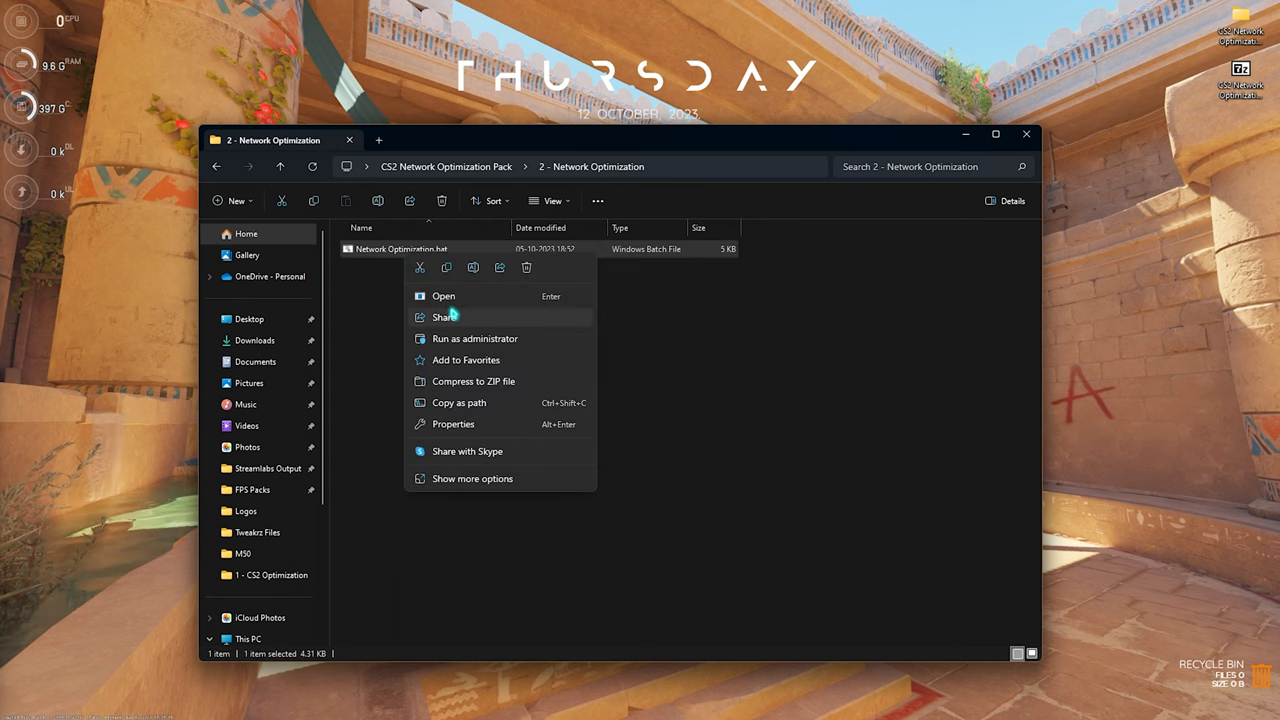
pyautogui.click(369, 328)
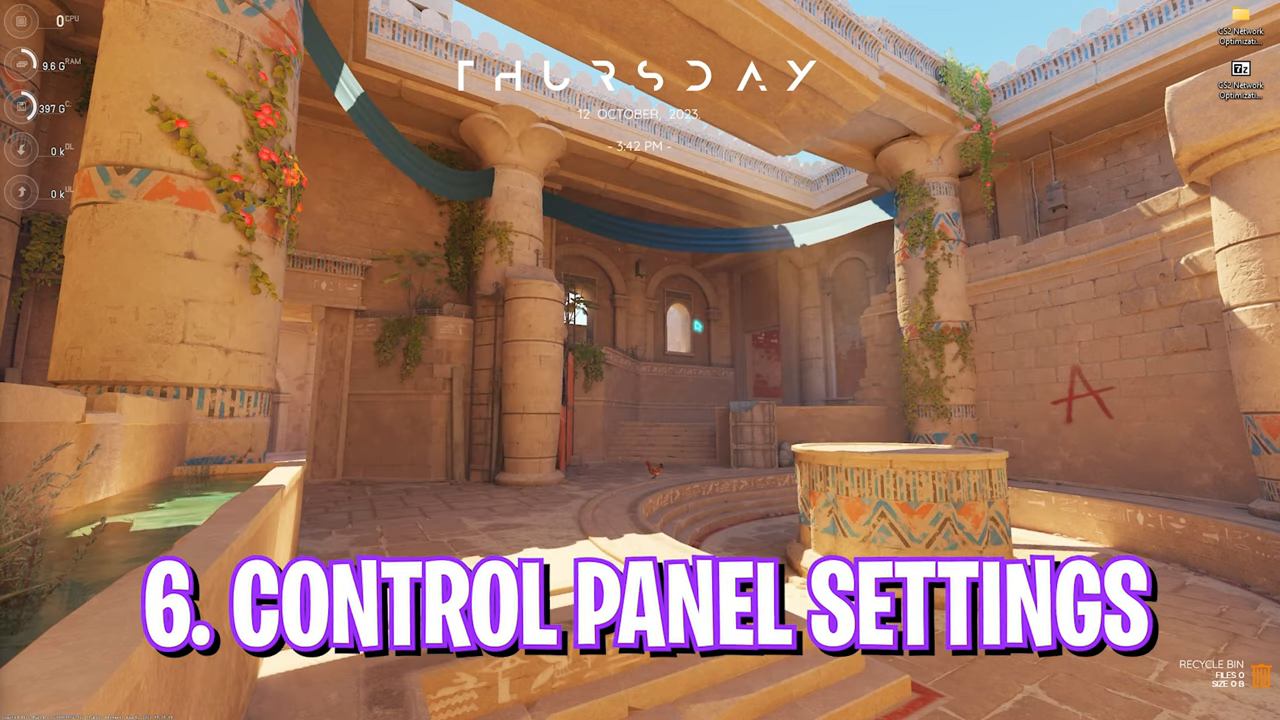
# Step: Search Control Panel for 'net' and open Network and Sharing Center's Ethernet Status
pyautogui.click(538, 703)
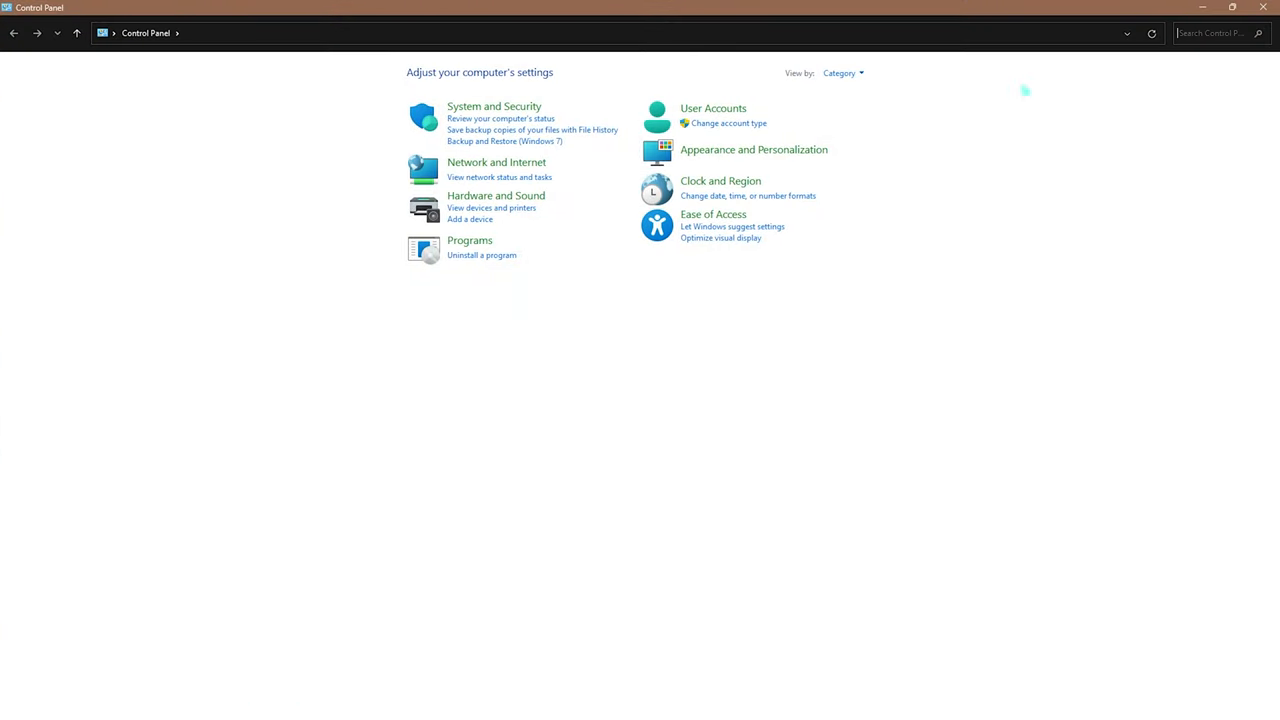
pyautogui.write('n')
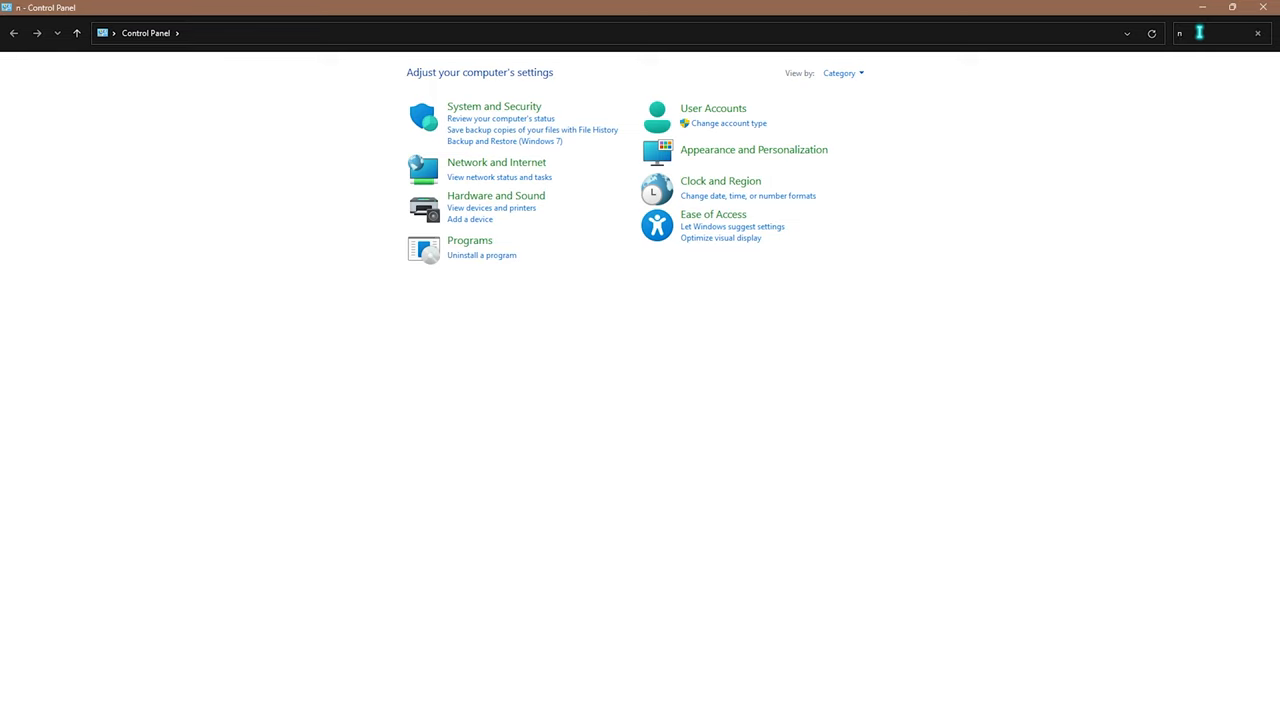
pyautogui.write('et')
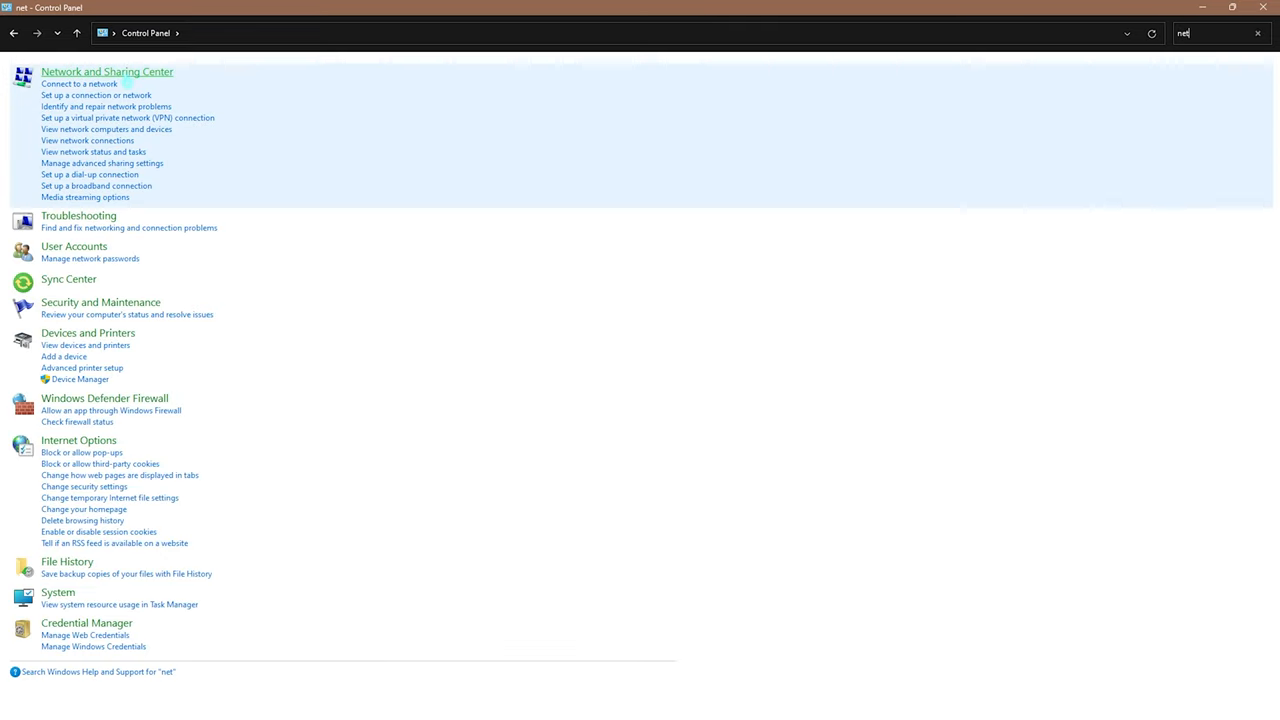
pyautogui.click(107, 71)
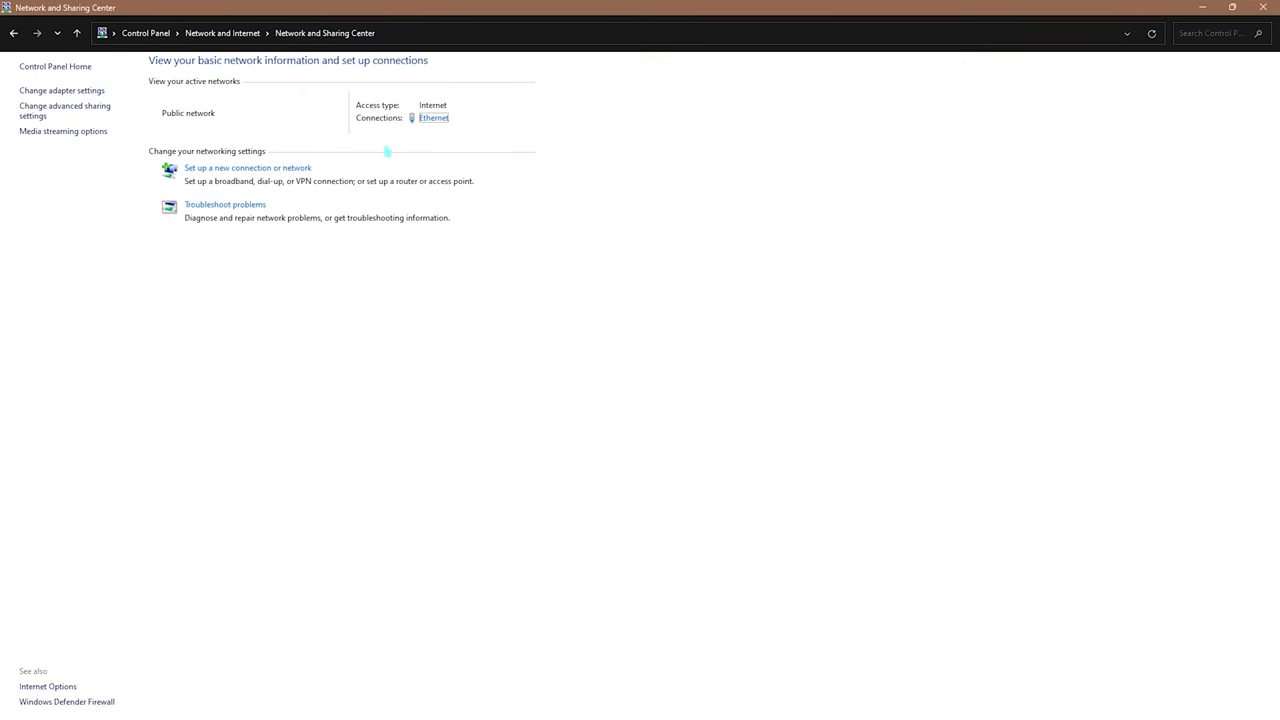
pyautogui.click(432, 118)
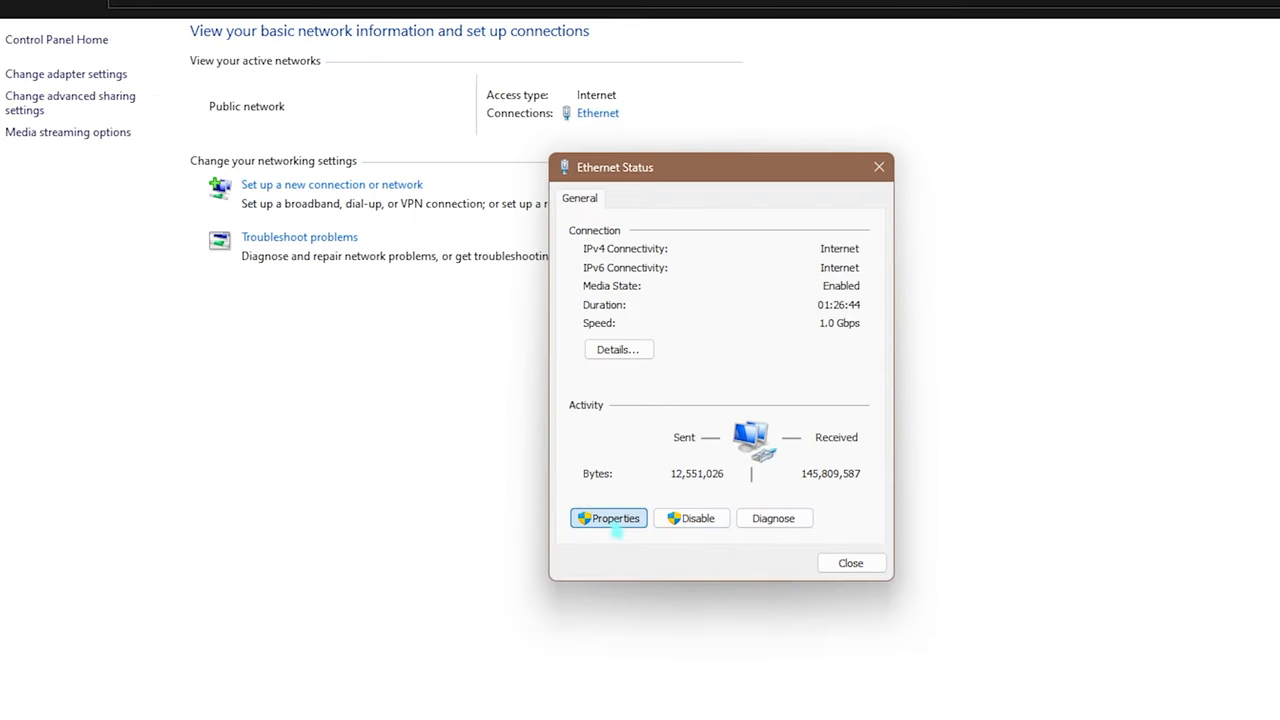
# Step: From Ethernet Properties, reach the Intel I225-V adapter's Advanced tab for its power-saving options
pyautogui.click(608, 518)
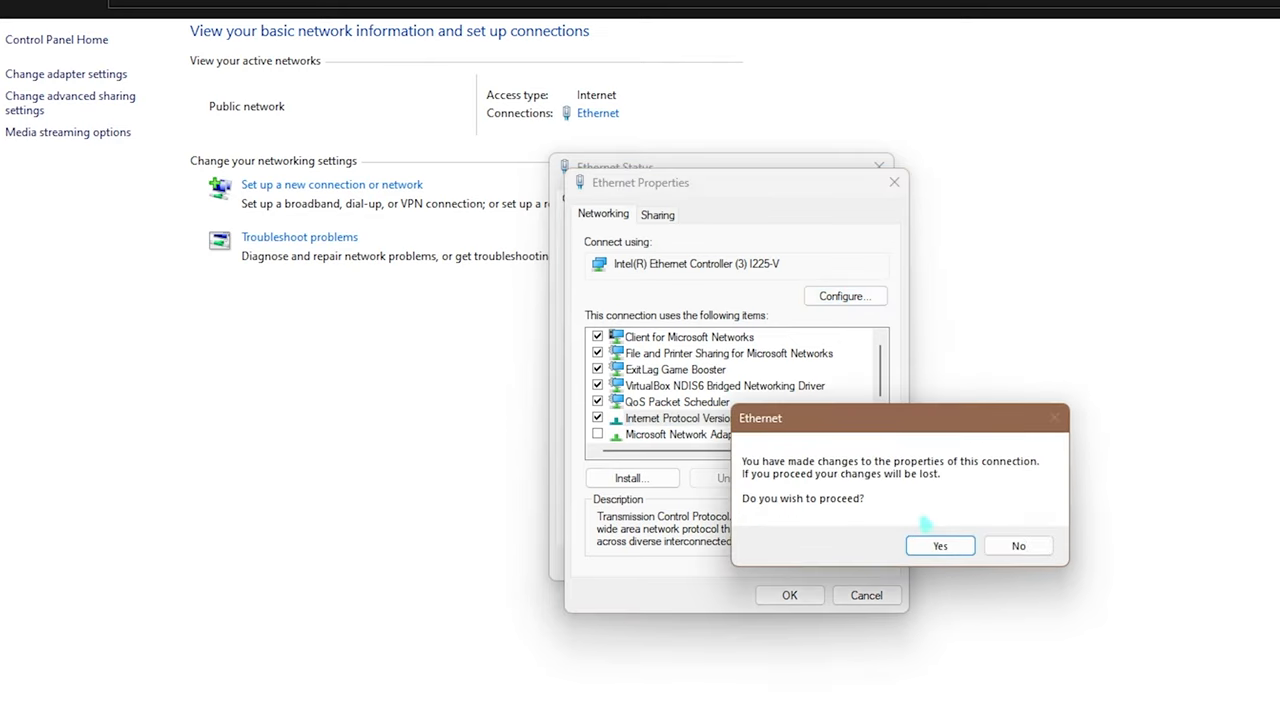
pyautogui.click(939, 545)
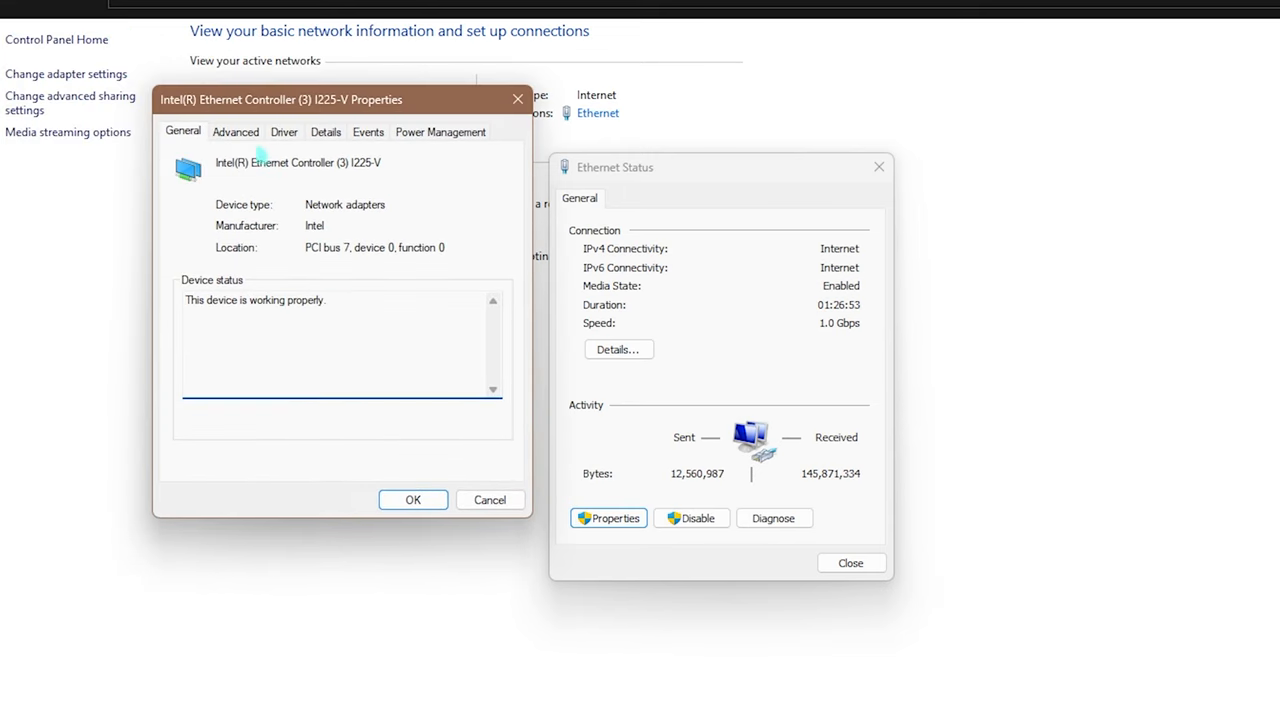
pyautogui.click(440, 131)
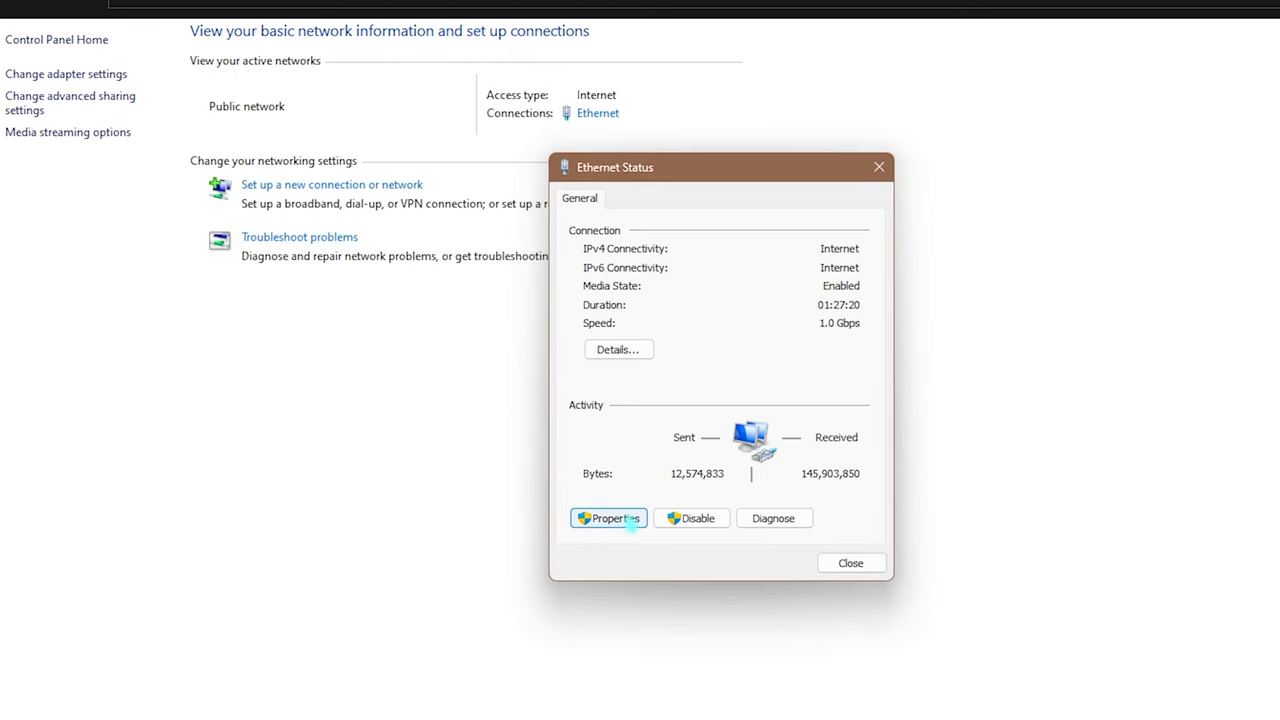
# Step: Save TCP/IPv4 DNS servers 8.8.8.8 and 8.8.4.4, then close Properties and Ethernet Status
pyautogui.click(608, 518)
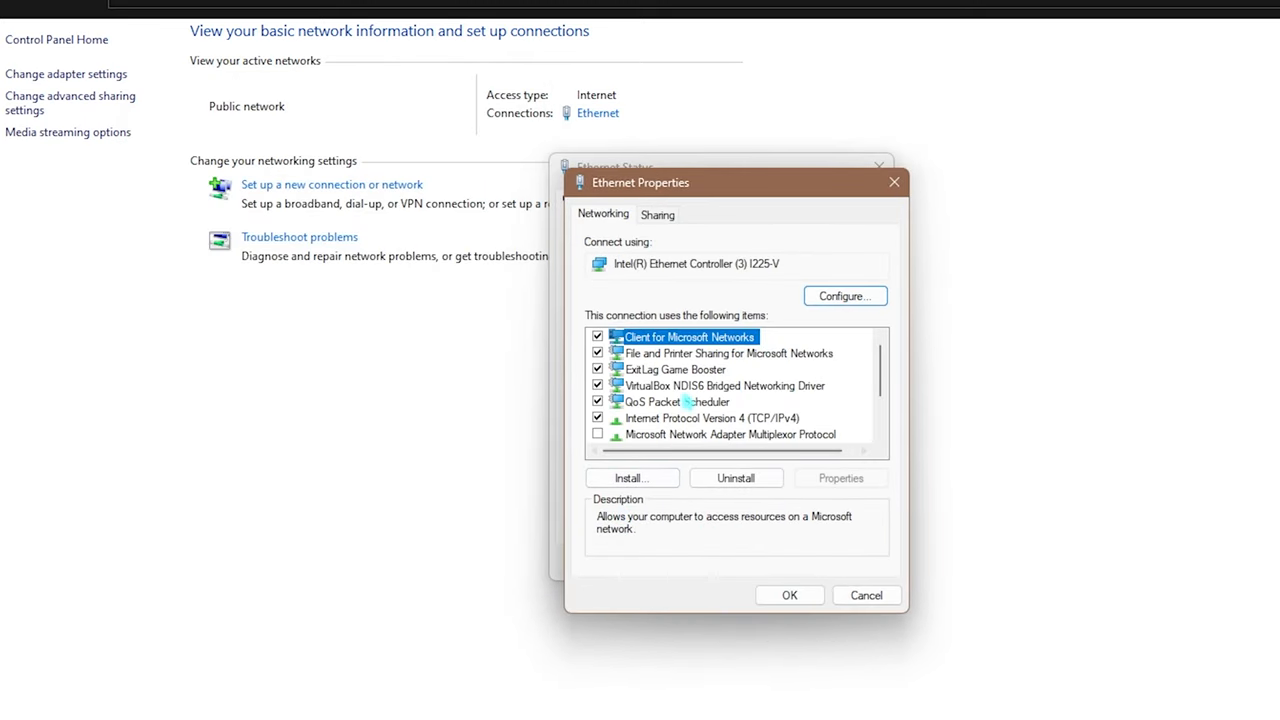
pyautogui.click(713, 417)
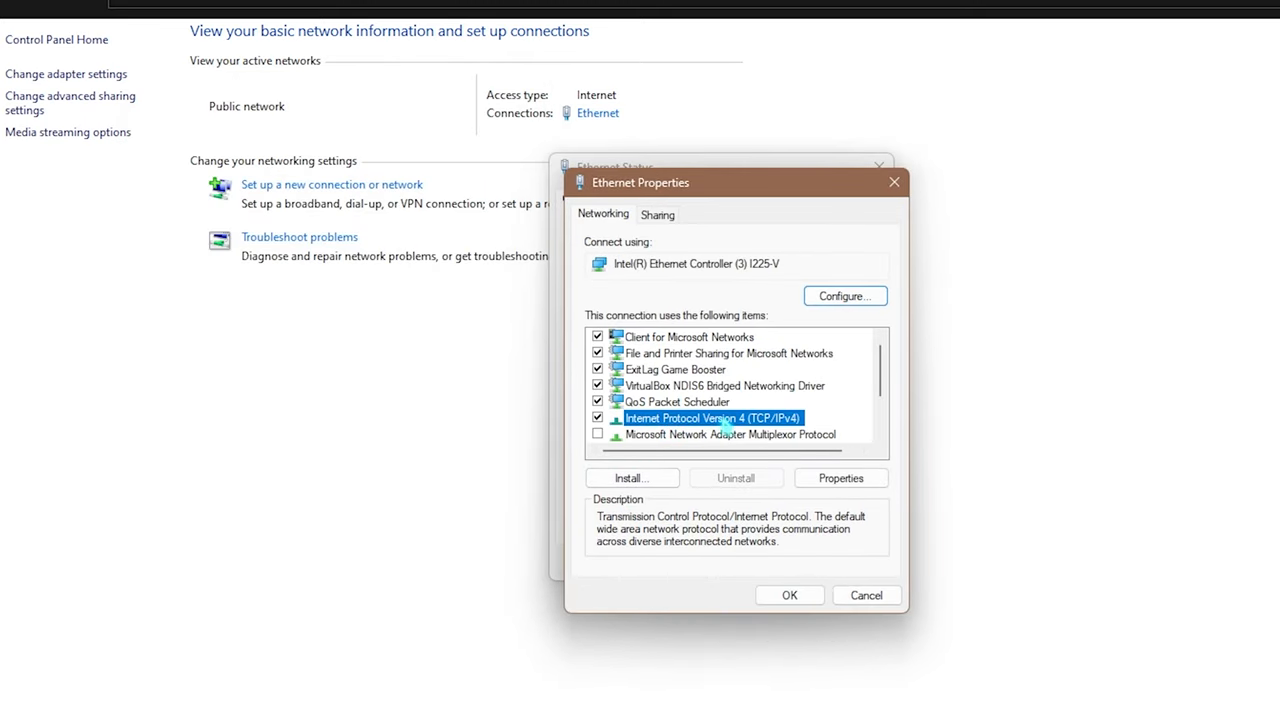
pyautogui.click(840, 477)
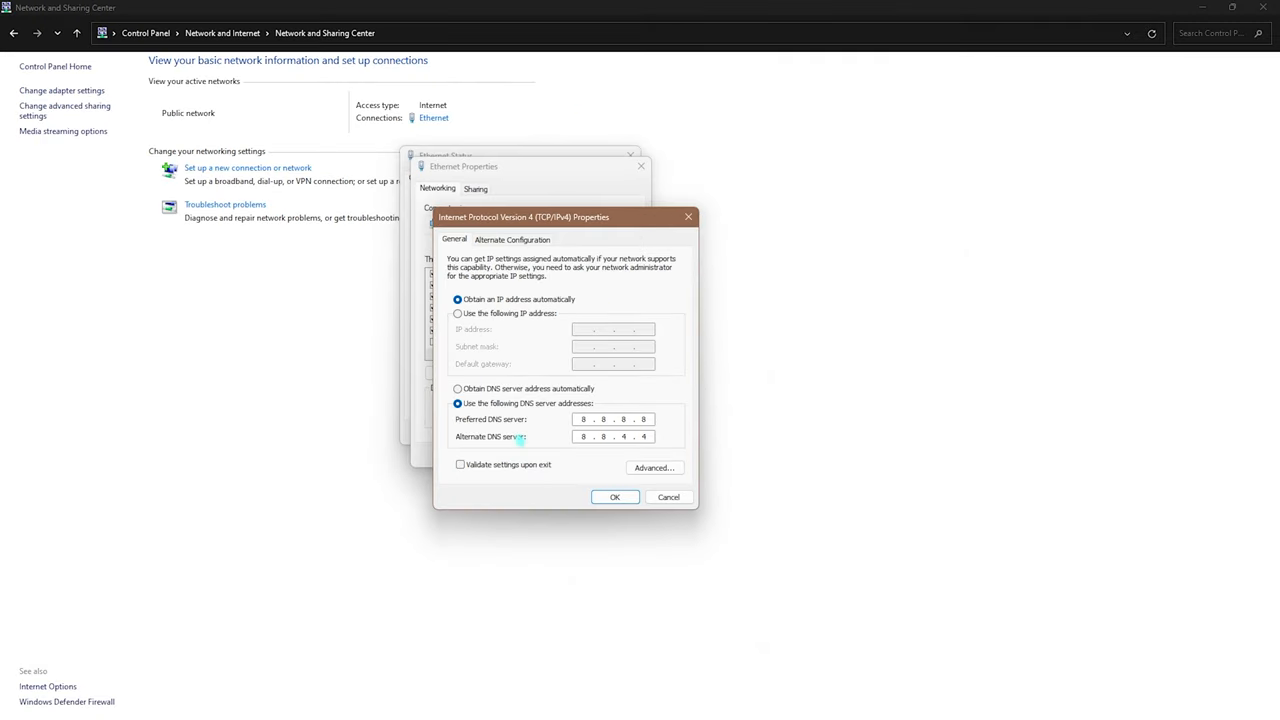
pyautogui.click(615, 497)
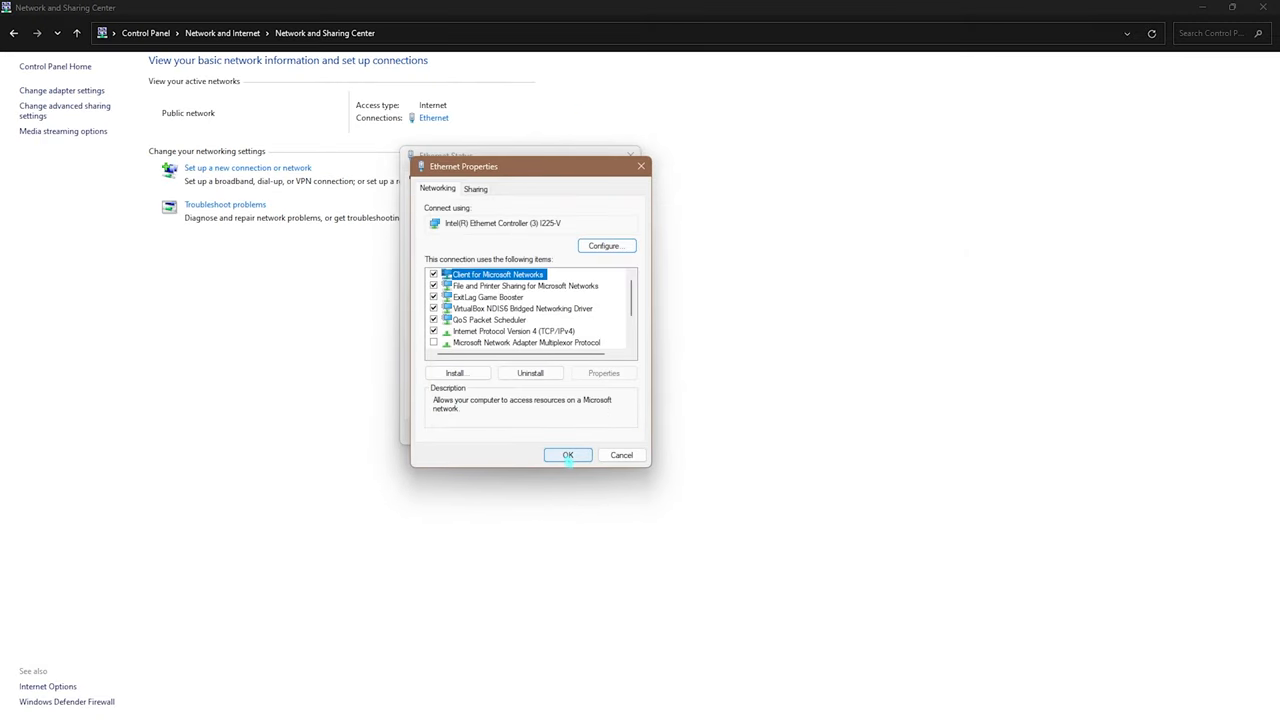
pyautogui.click(568, 455)
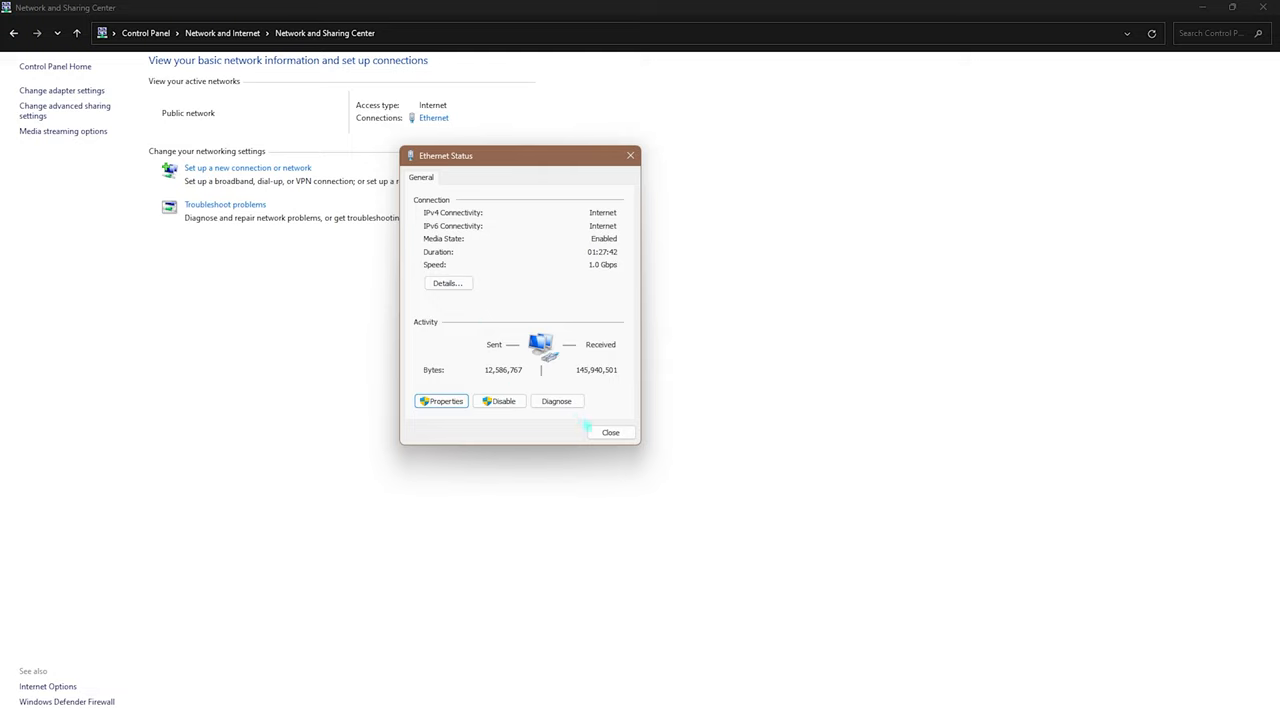
pyautogui.click(610, 432)
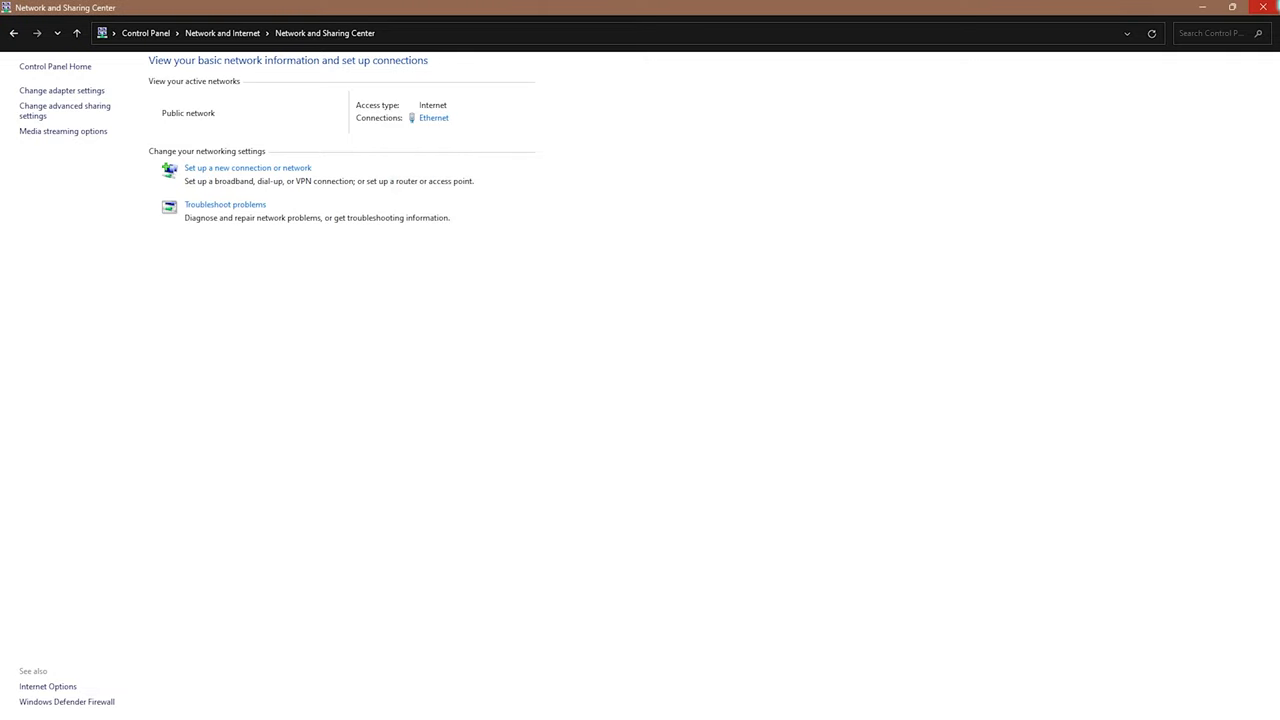